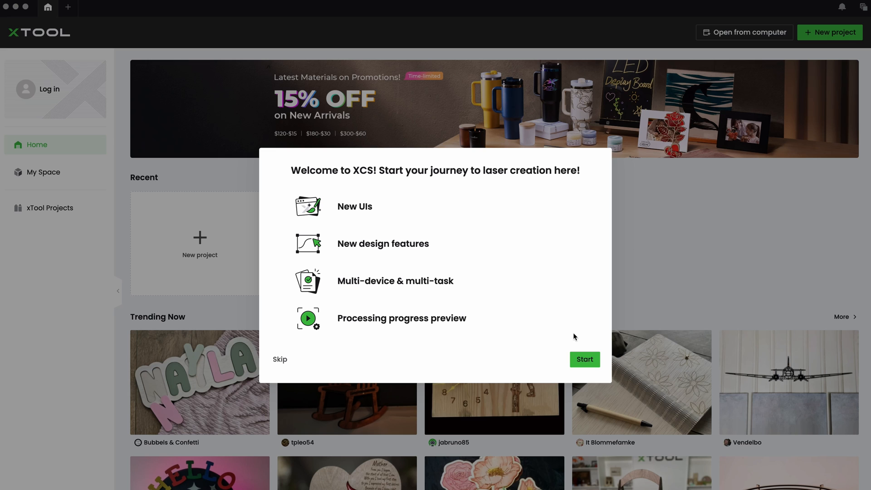
mouse_move(584, 359)
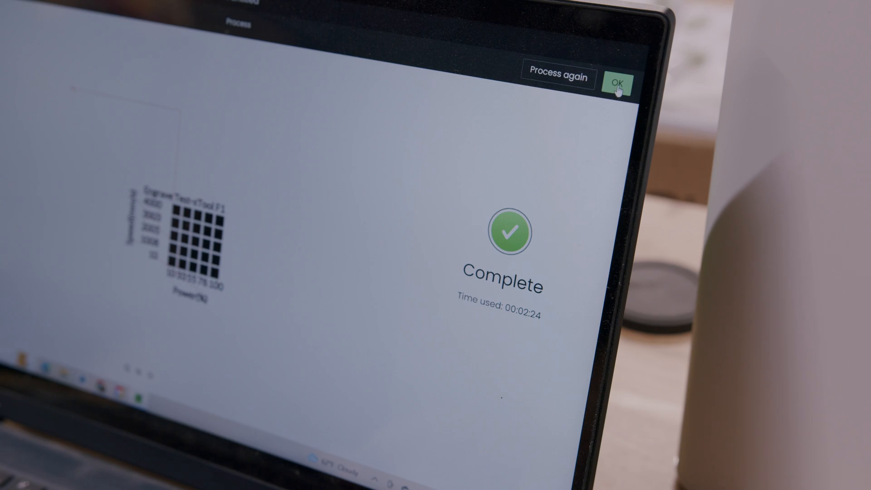
Close the job summary and rename the project to 'F1 Test2' in the Rename dialog
click(614, 82)
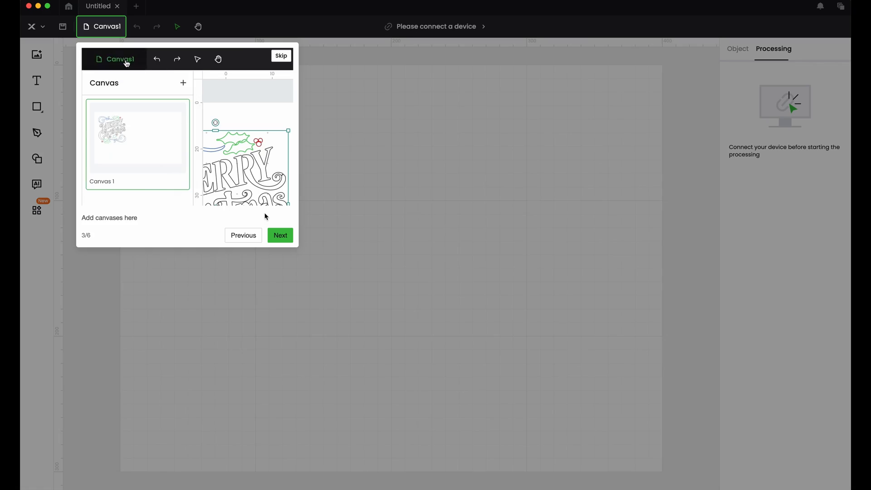
click(279, 234)
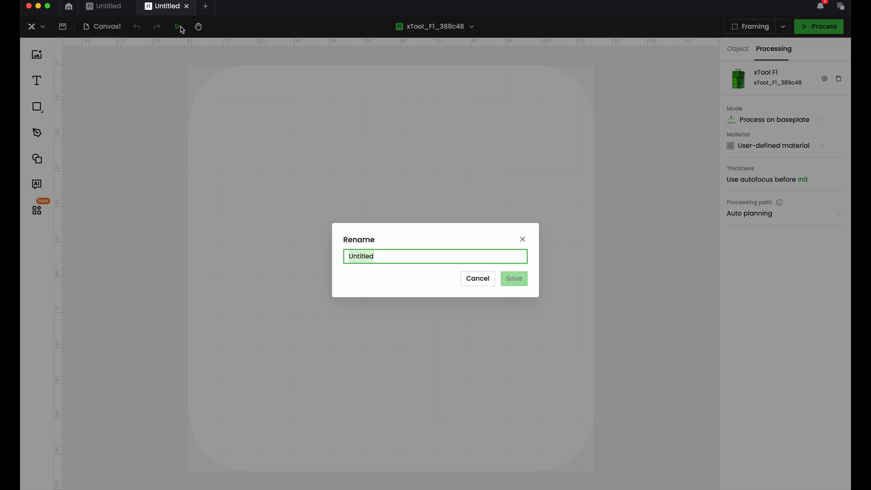
text(F1 Test)
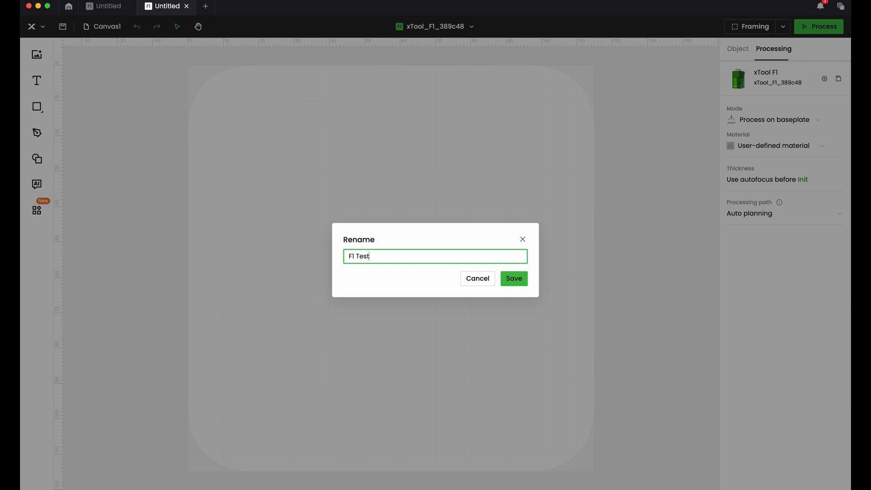
text(2)
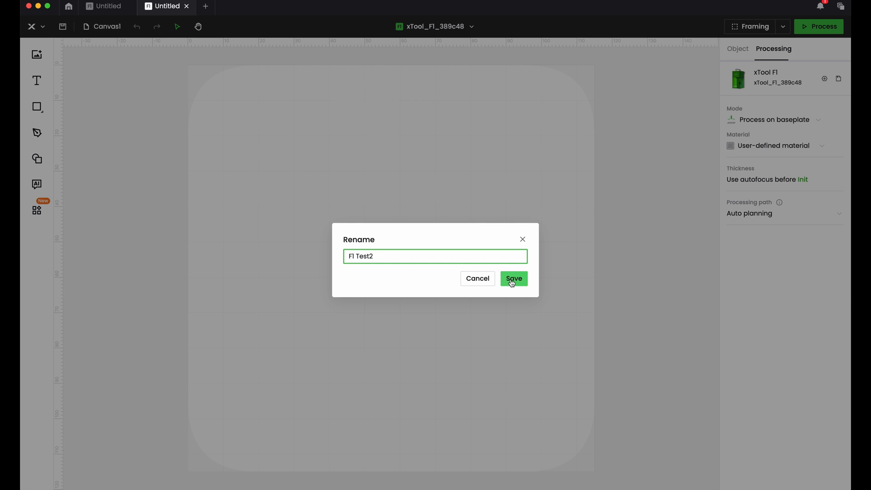
click(512, 279)
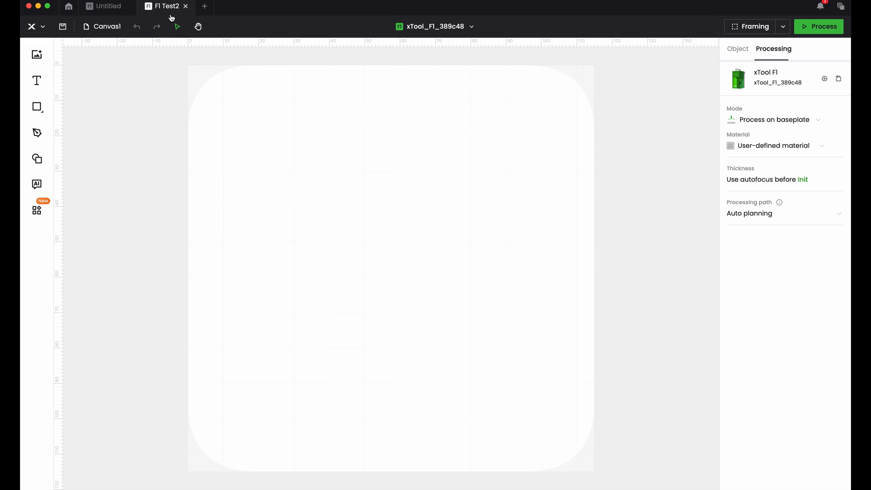
mouse_move(167, 9)
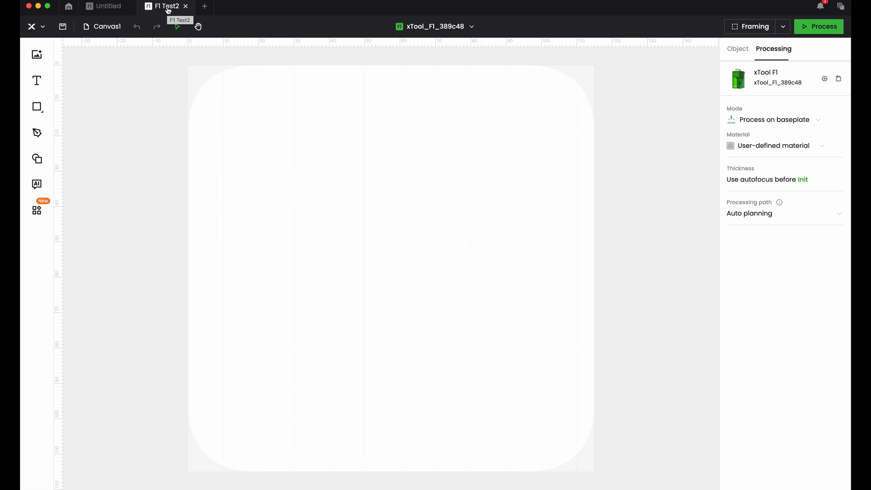
click(642, 123)
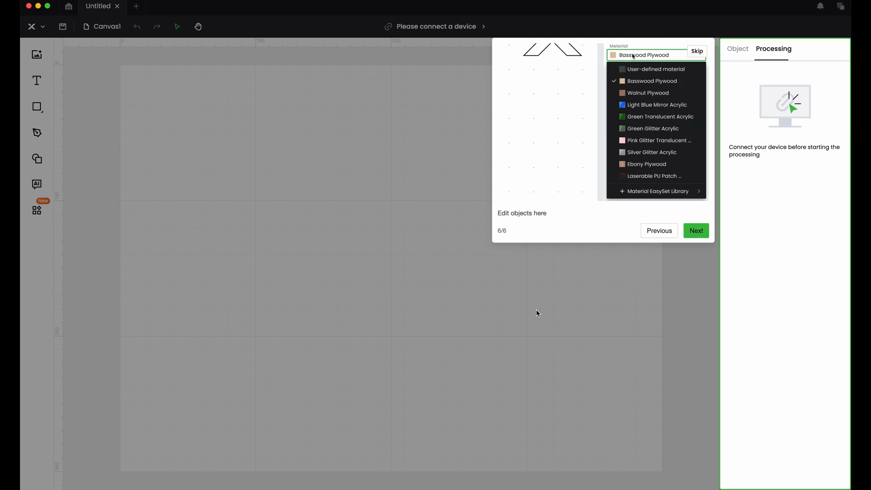
Step through the onboarding tour to page 6/6, close it and return to the F1 Test2 tab
click(648, 92)
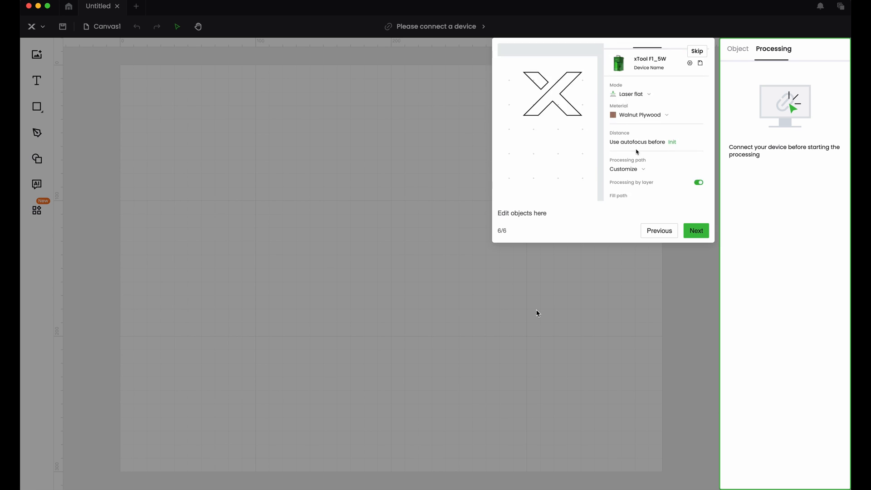
click(552, 139)
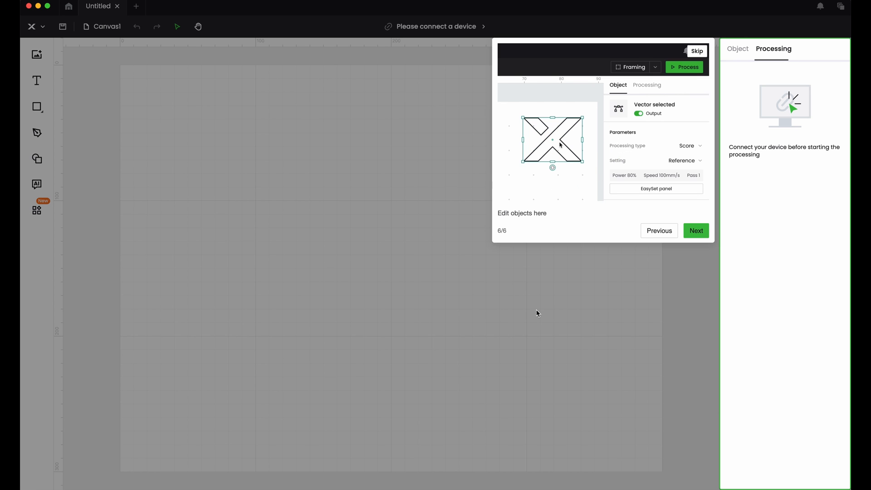
click(679, 145)
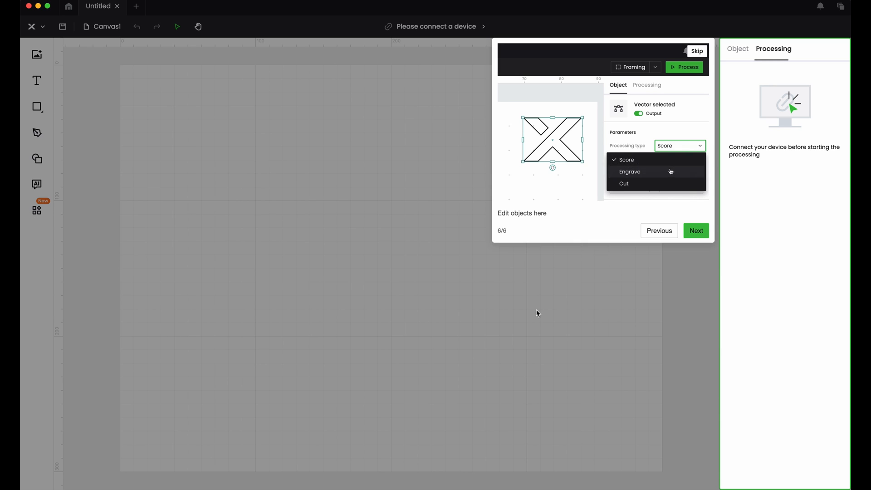
click(630, 172)
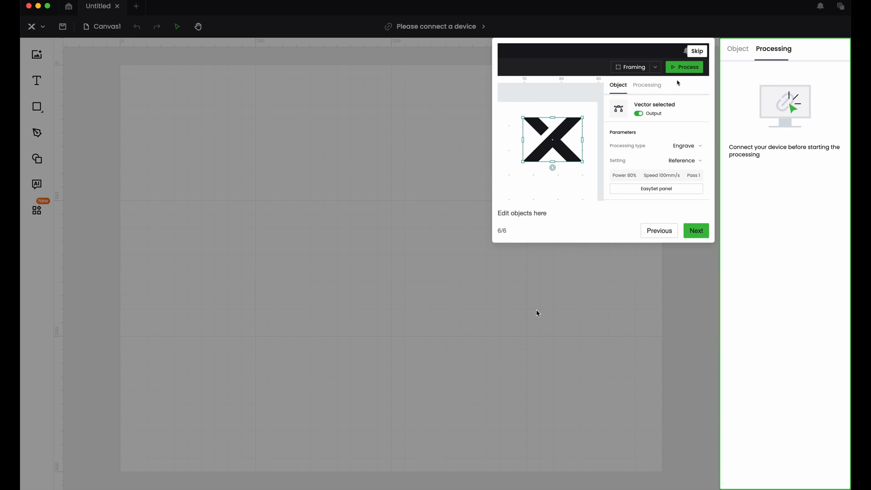
click(647, 84)
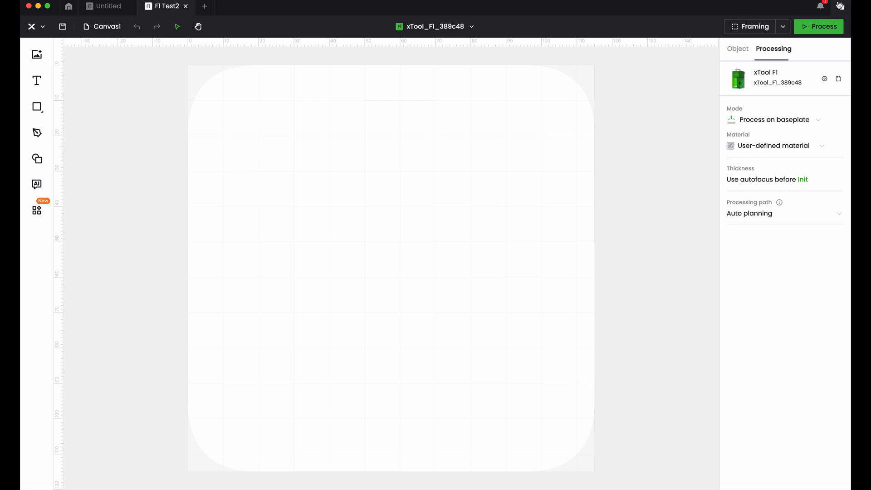
click(820, 6)
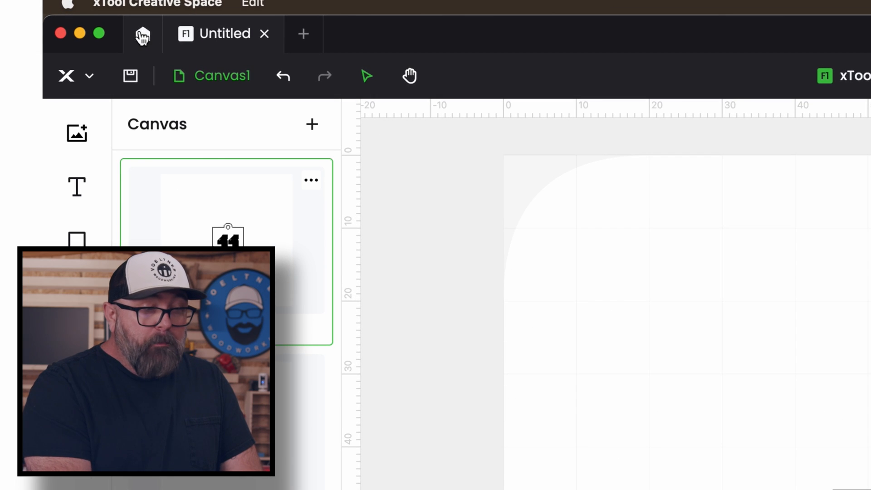
From the Home page, start a new blank project alongside the 44 shield tag
click(143, 33)
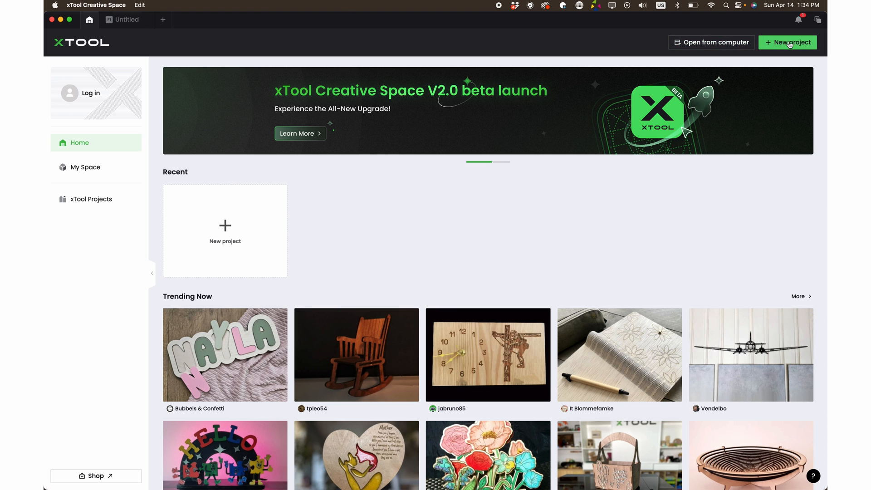
click(787, 43)
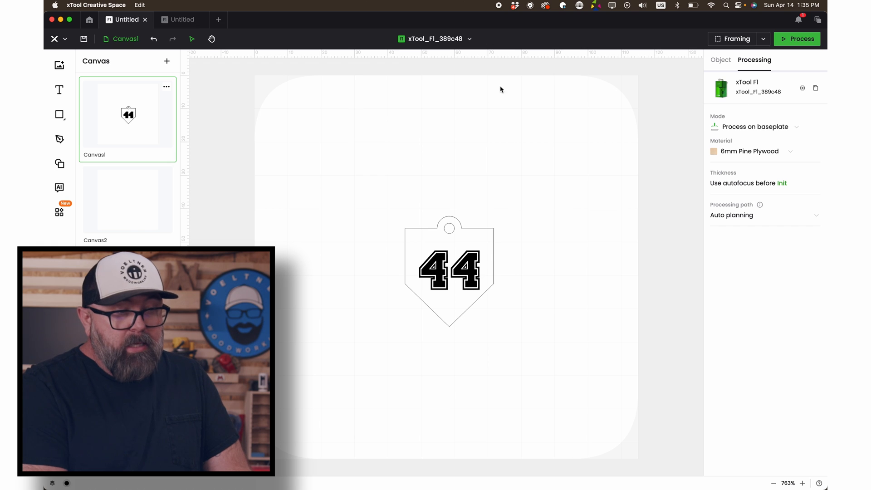
Rename the new Untitled blank project to 'F1 Test2' via its tab's Rename option
click(181, 19)
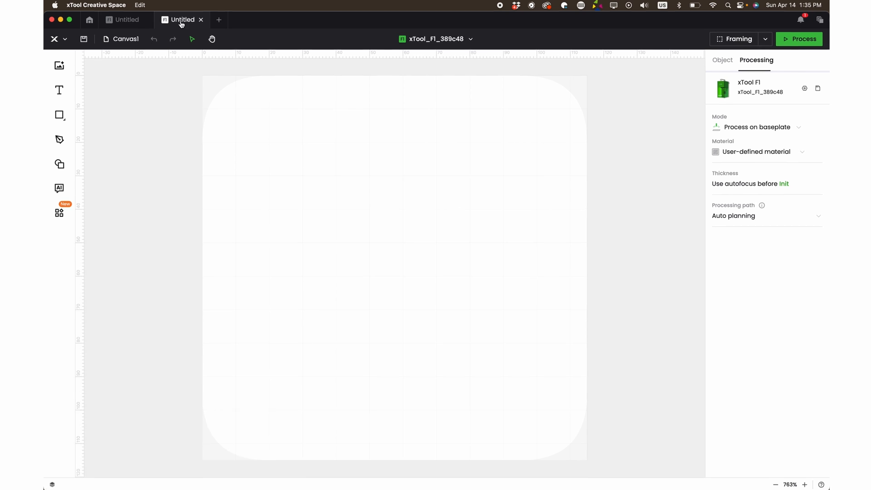
right_click(181, 19)
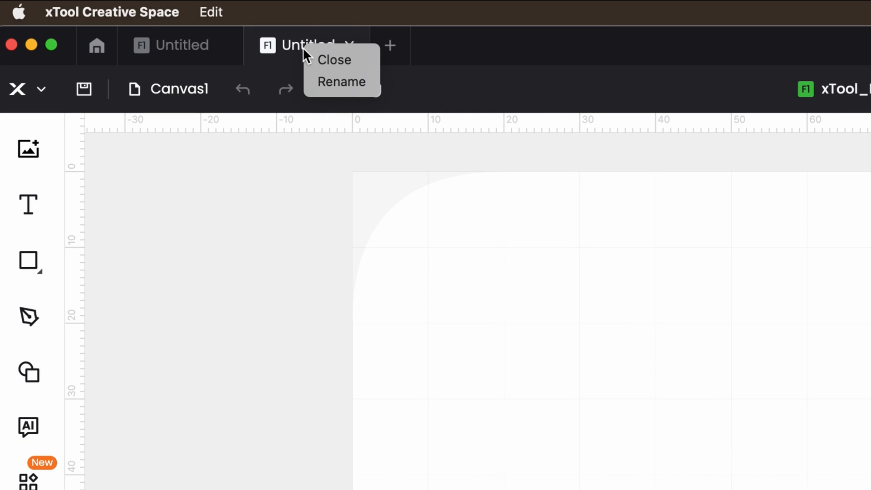
click(341, 82)
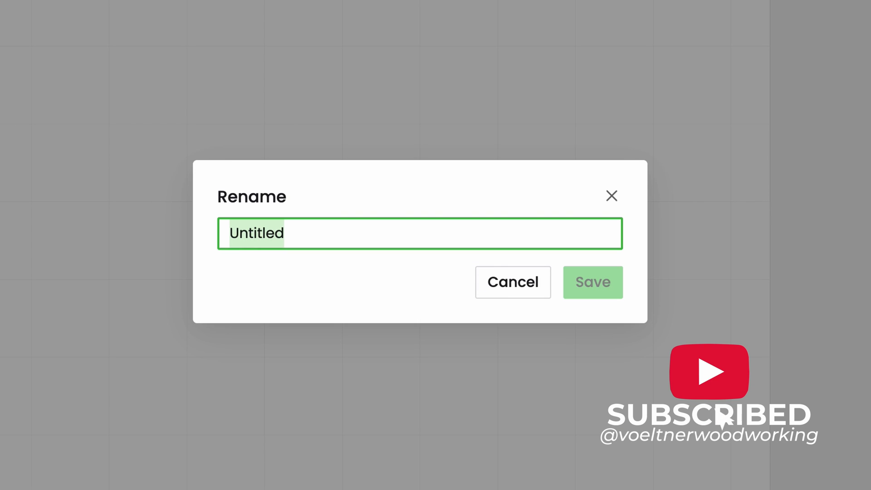
text(F1 Test2)
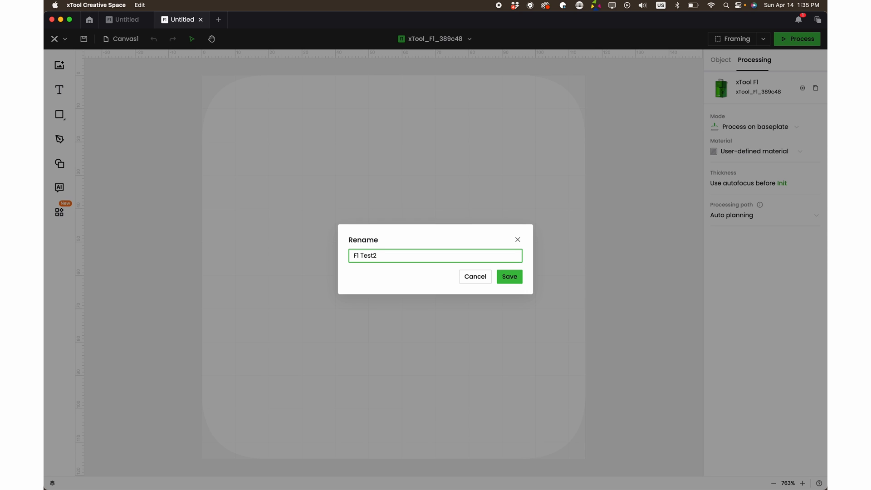
click(509, 277)
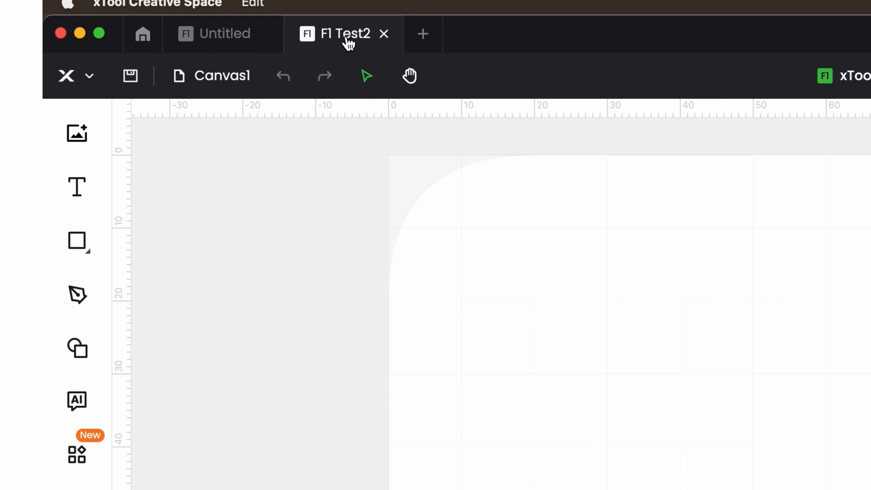
mouse_move(346, 35)
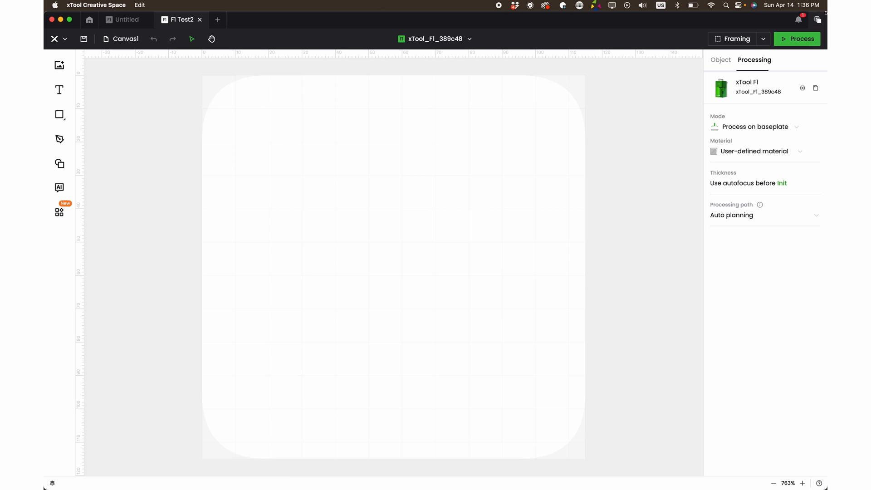
Show the notification messages list with its unread laser safety-training notice
click(800, 19)
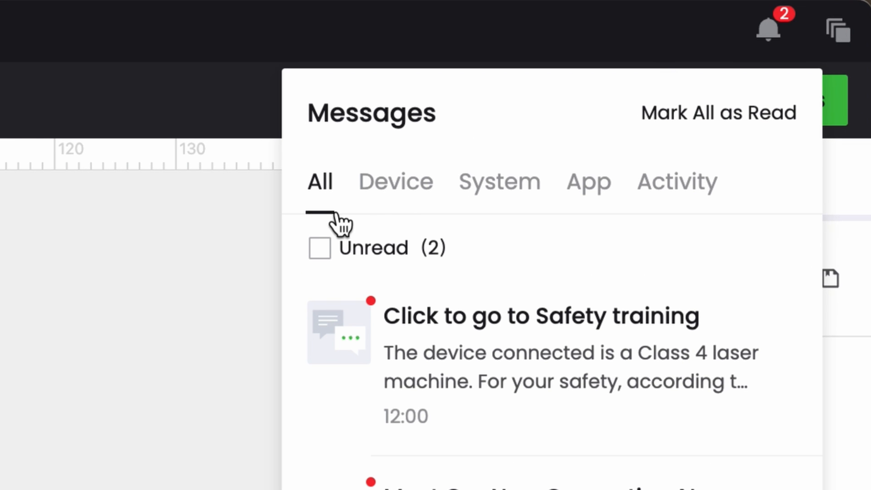
mouse_move(398, 213)
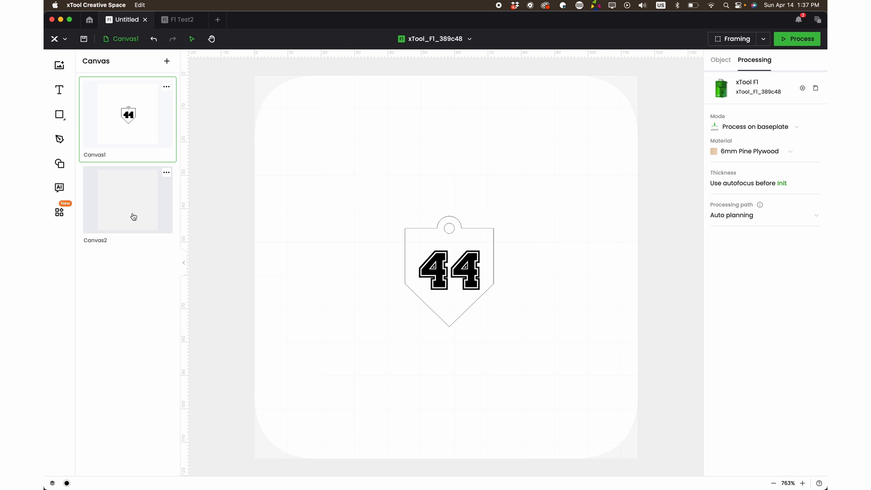
click(128, 198)
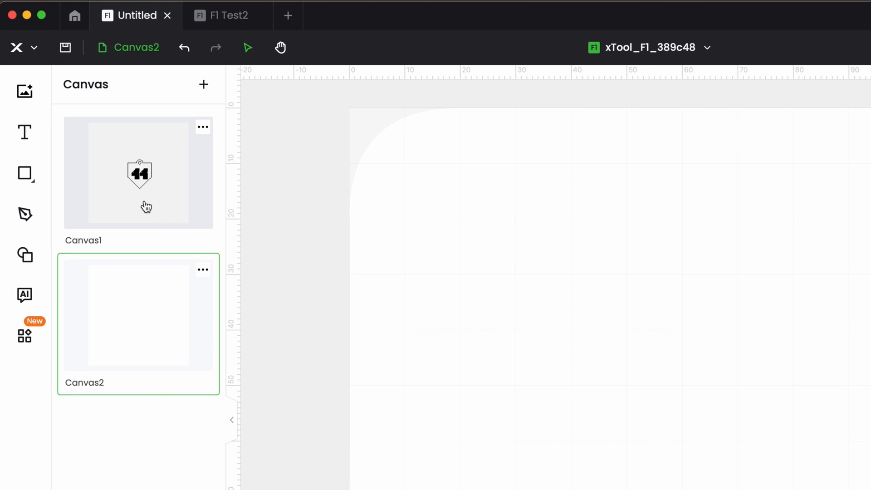
click(138, 173)
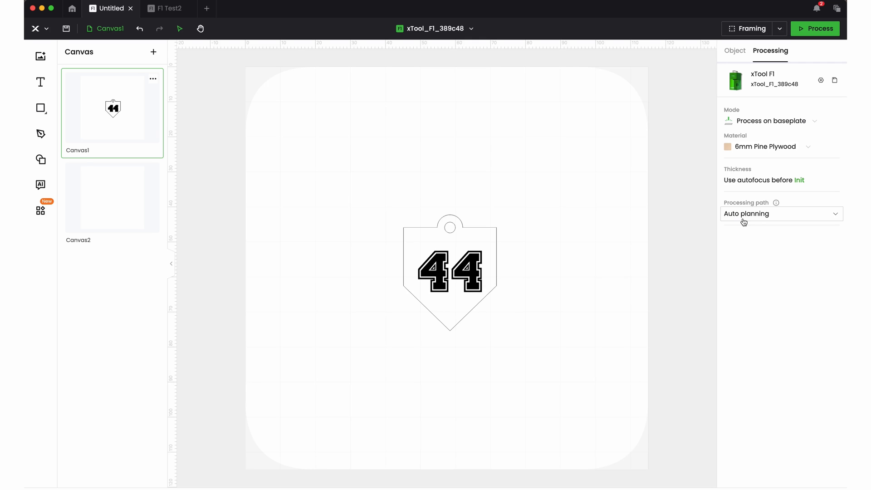
click(781, 213)
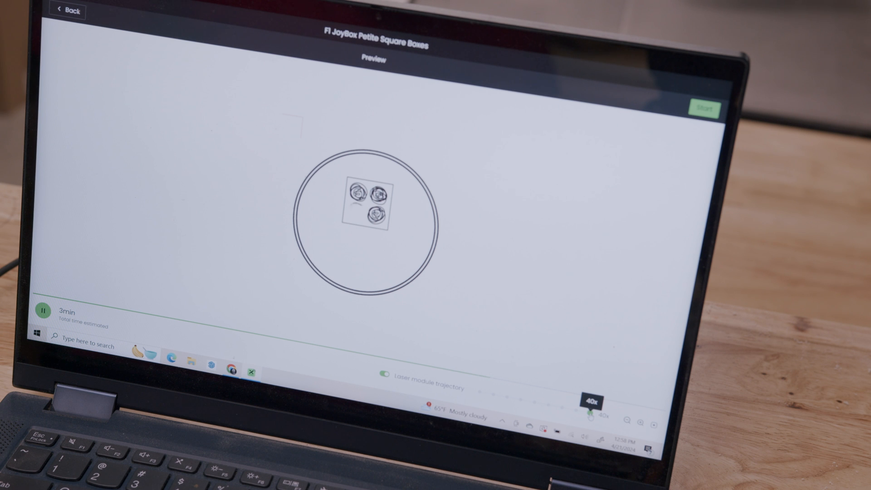
Return to the 44 tag and list the Processing path choices, Auto planning selected
click(42, 309)
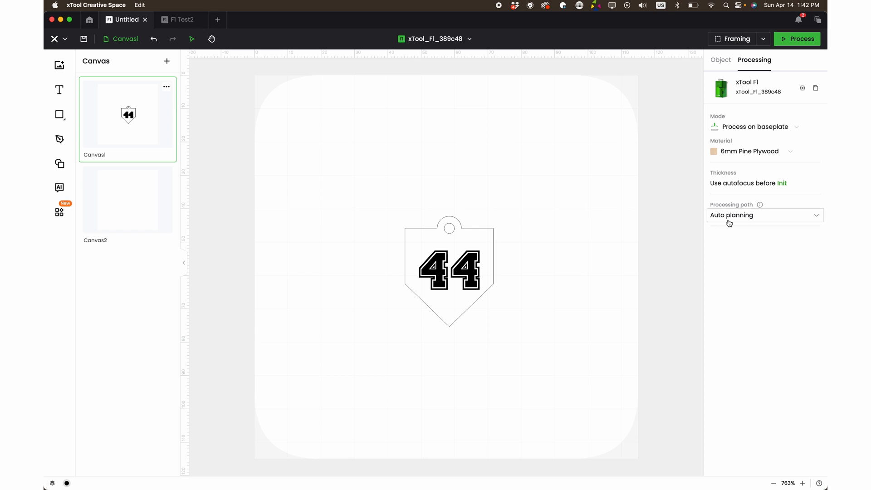
click(764, 215)
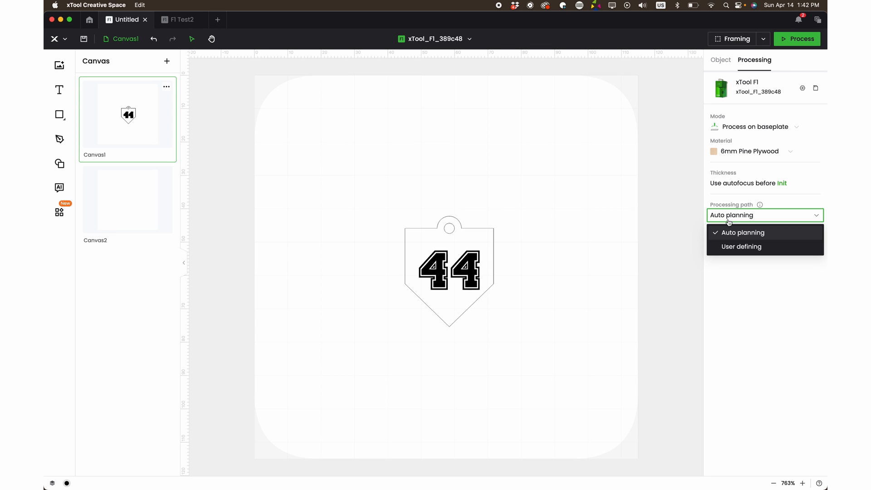
Set Processing path to User defining with engraving Scanning path One by one
click(742, 246)
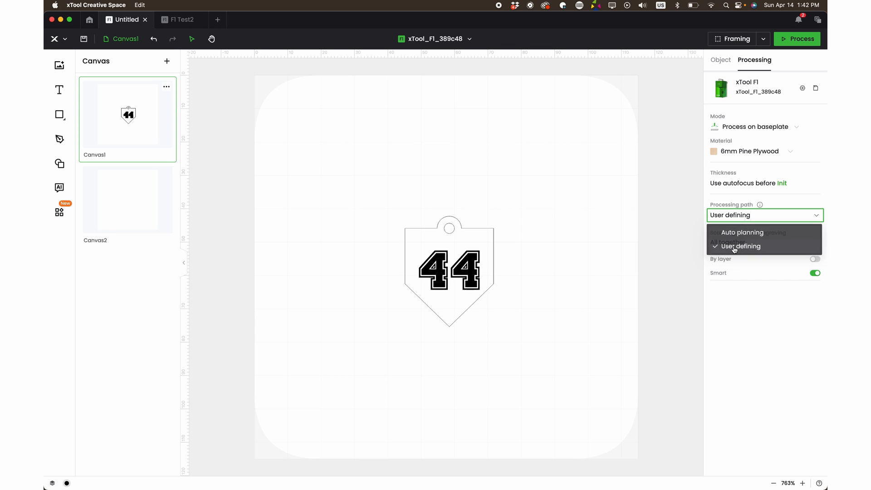
click(741, 246)
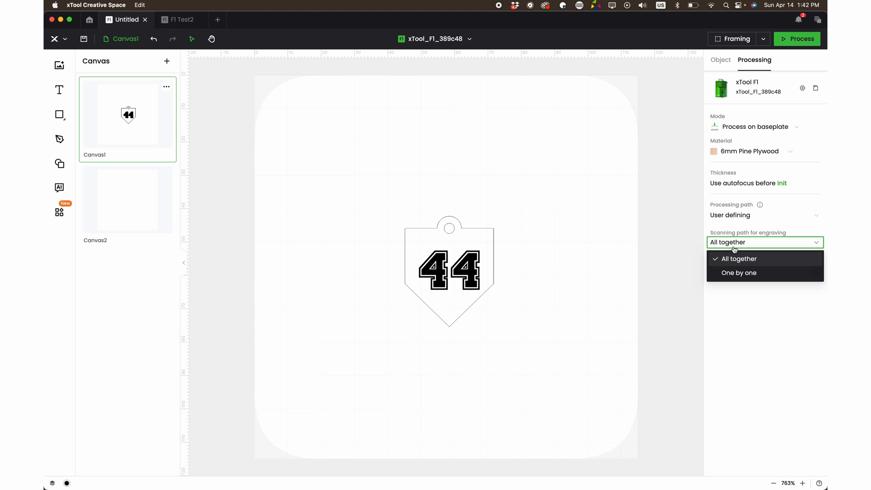
click(739, 274)
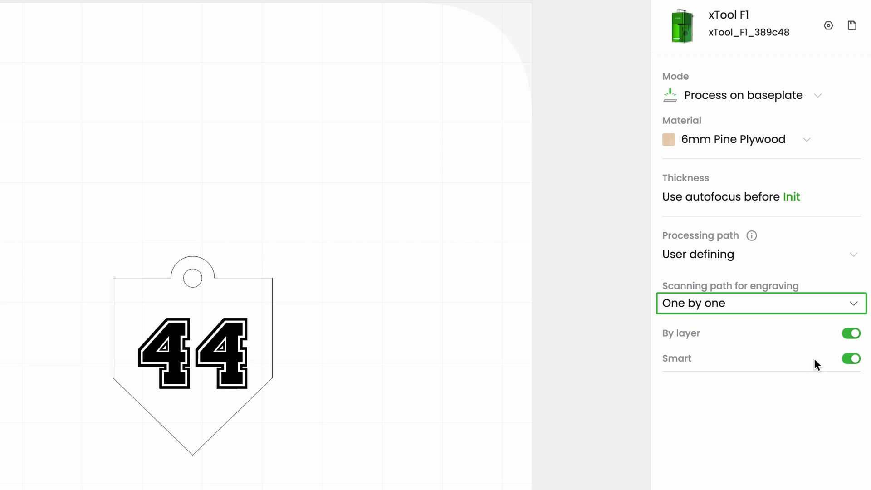
mouse_move(856, 351)
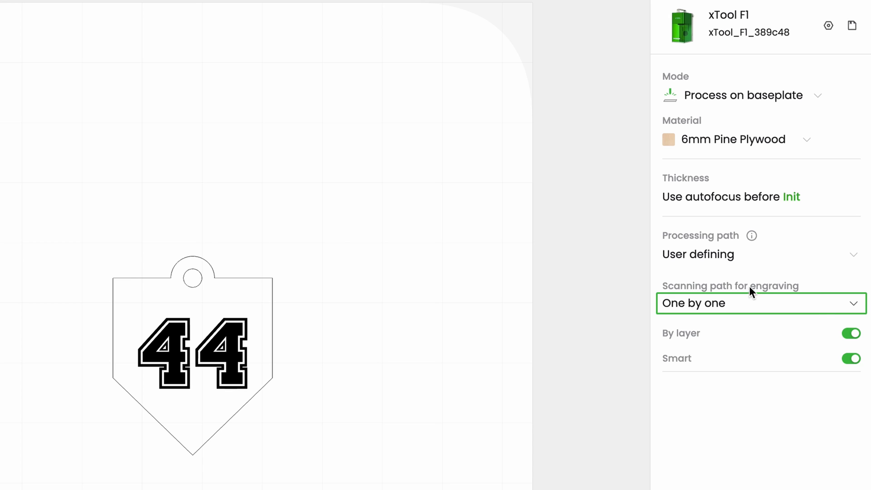
click(756, 255)
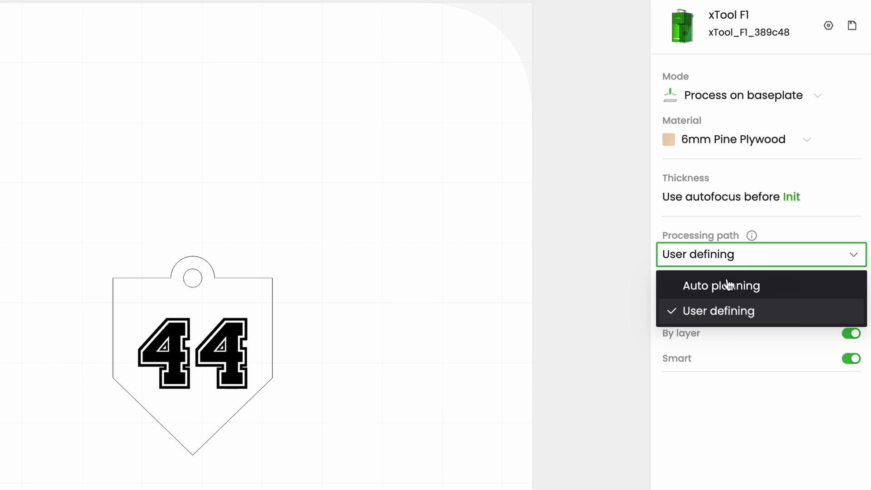
click(721, 286)
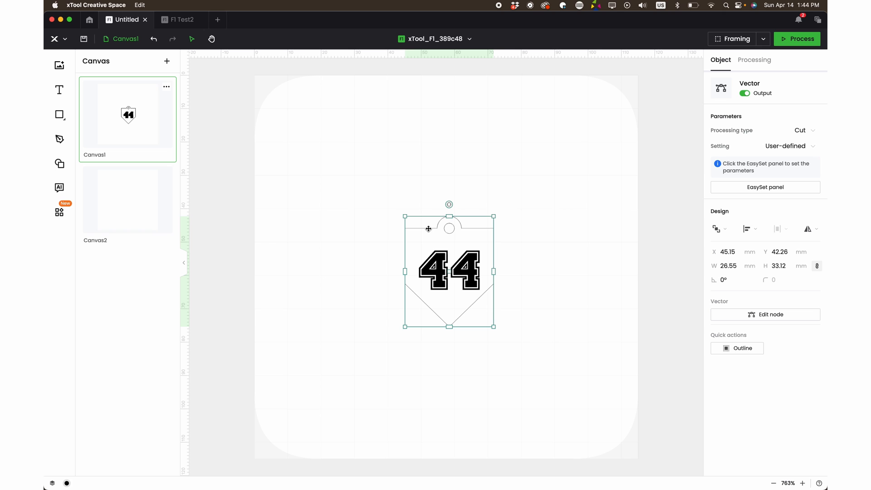
mouse_move(683, 324)
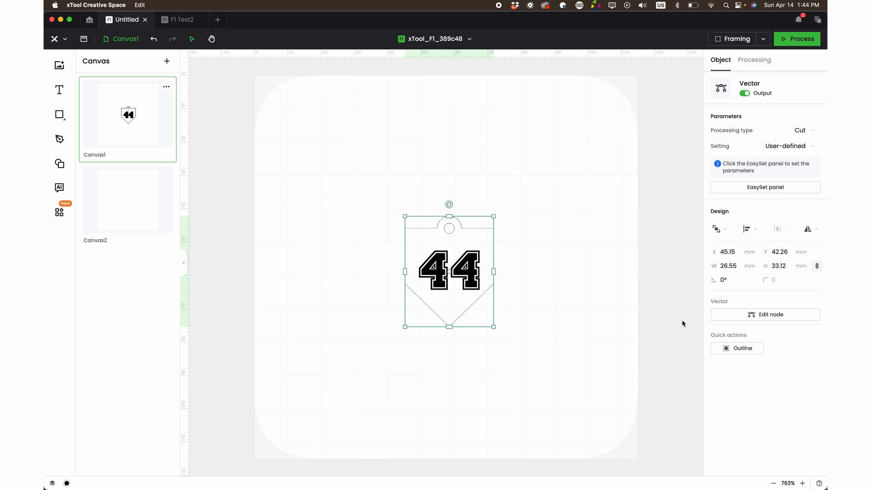
In Edit node, make the top-left corner a Perfect symmetry curve, then undo it
click(771, 315)
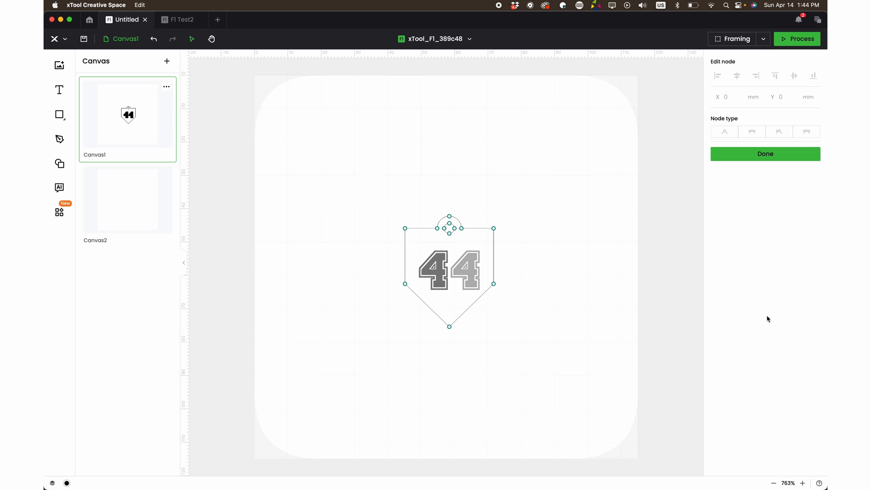
click(765, 154)
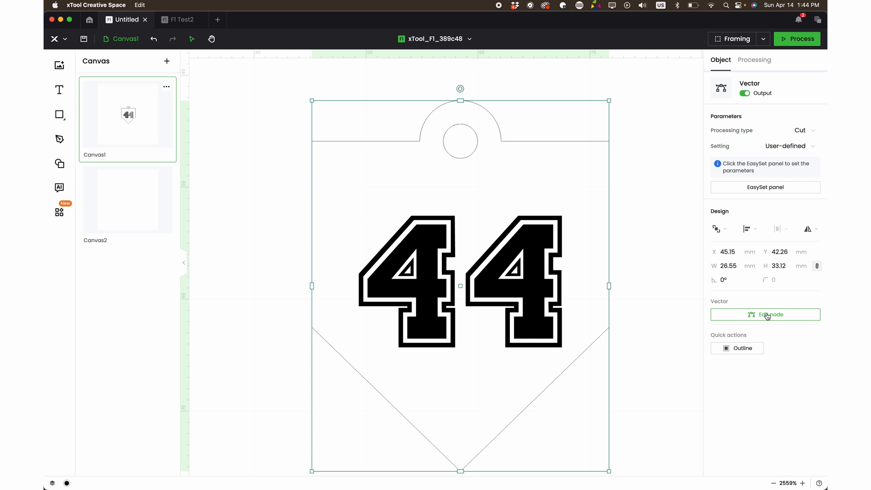
click(771, 315)
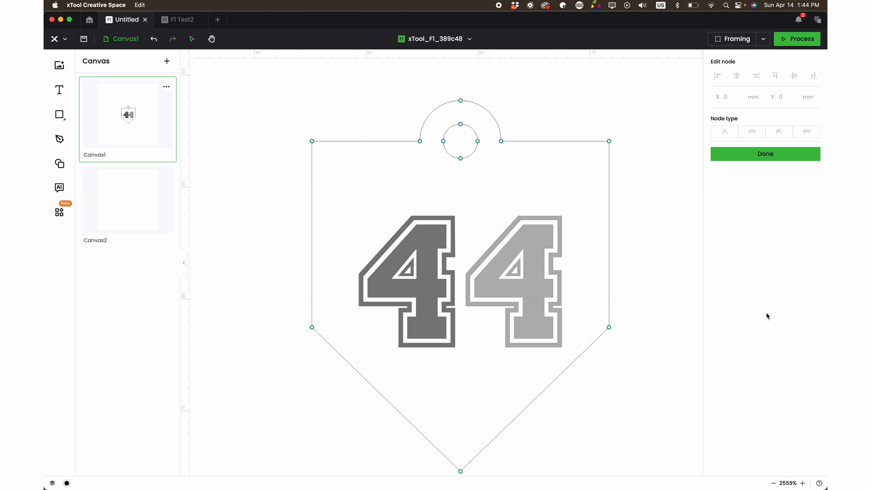
mouse_move(330, 149)
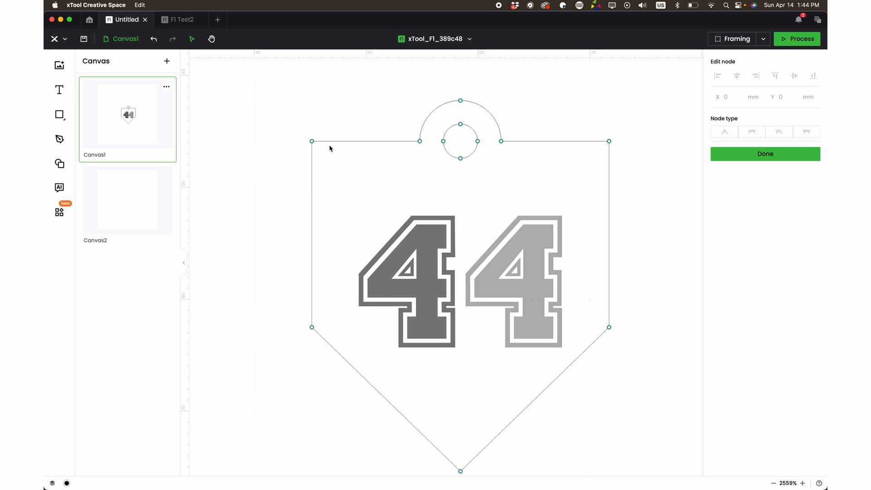
click(311, 141)
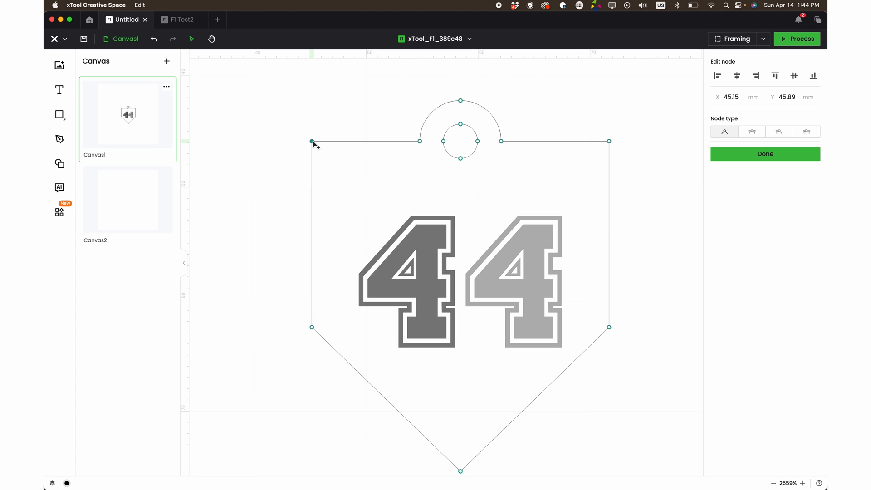
mouse_move(752, 131)
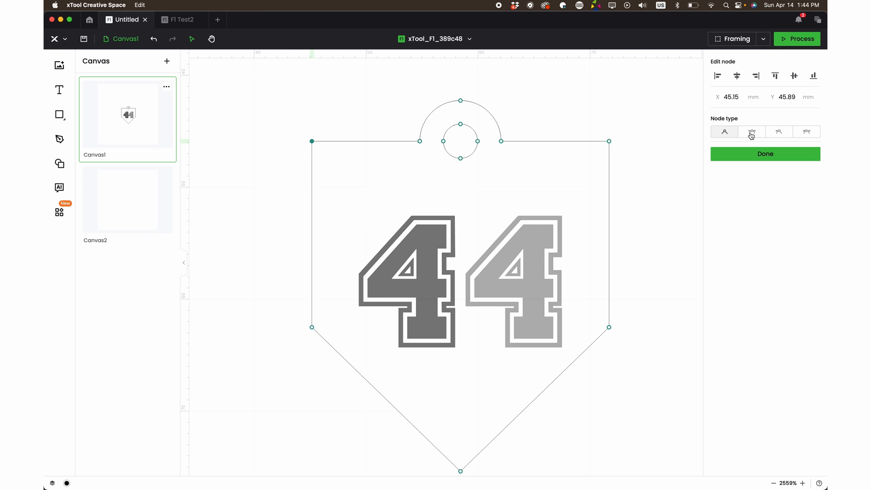
click(752, 132)
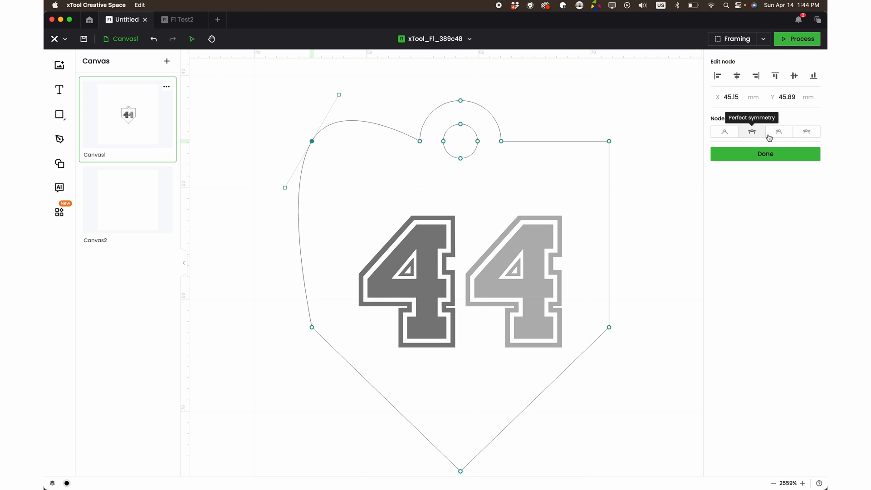
click(779, 132)
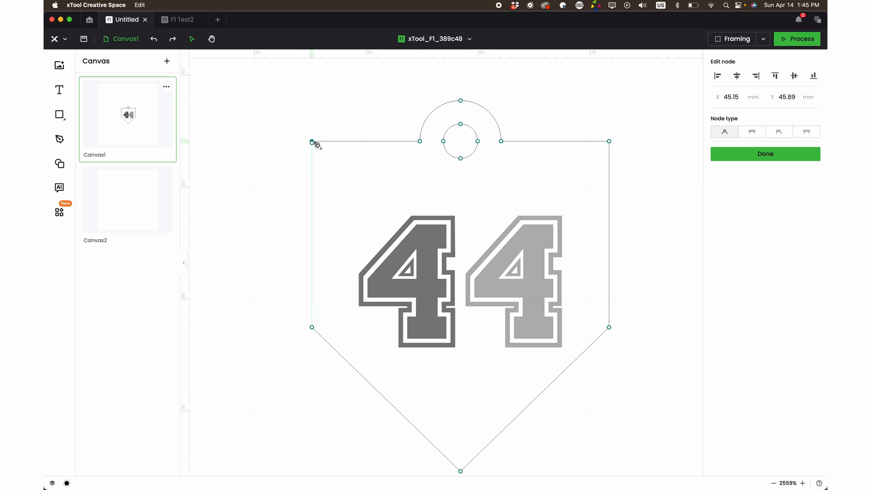
Add two nodes on the left edge and drag them out to form a rectangular tab at 38.68 mm
drag(312, 142, 278, 122)
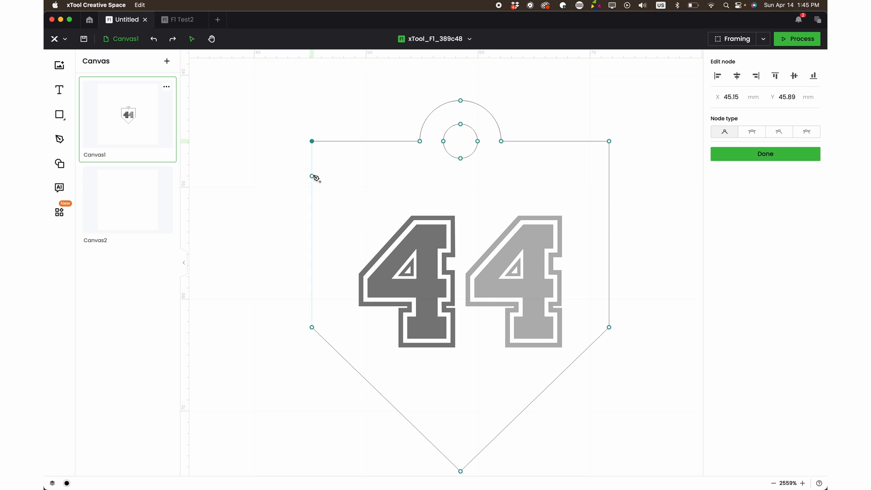
drag(311, 140, 311, 178)
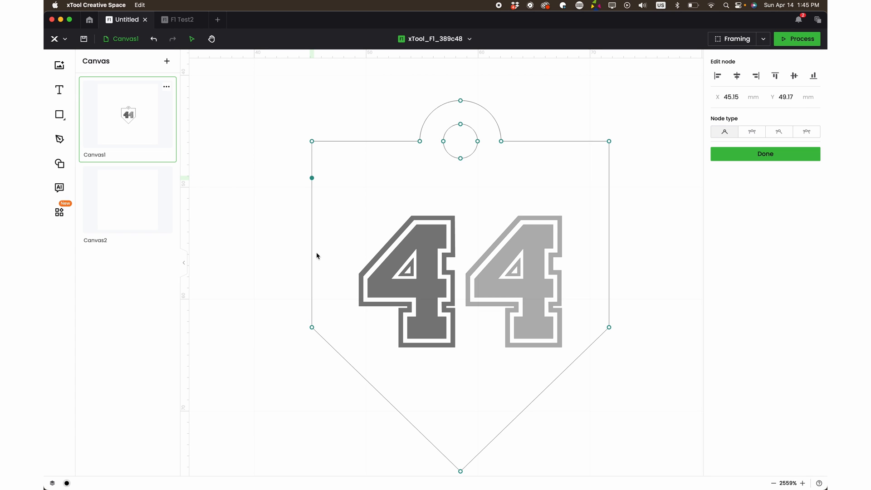
drag(312, 178, 312, 259)
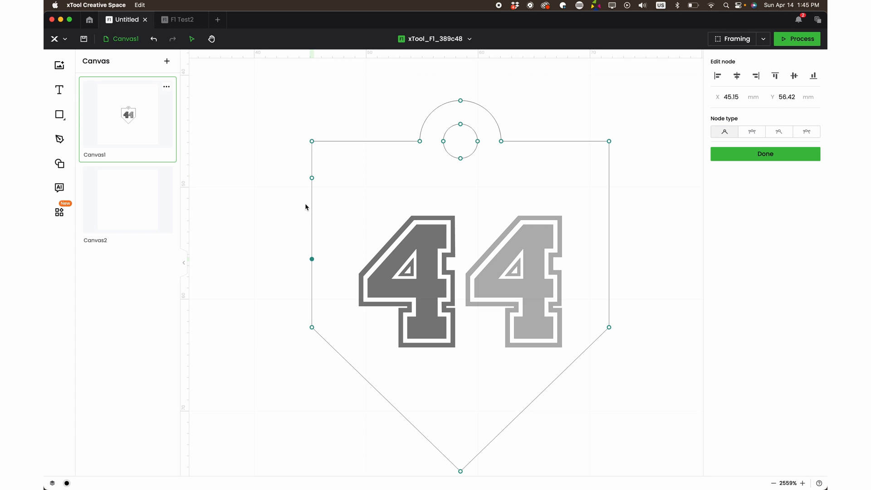
drag(311, 259, 312, 196)
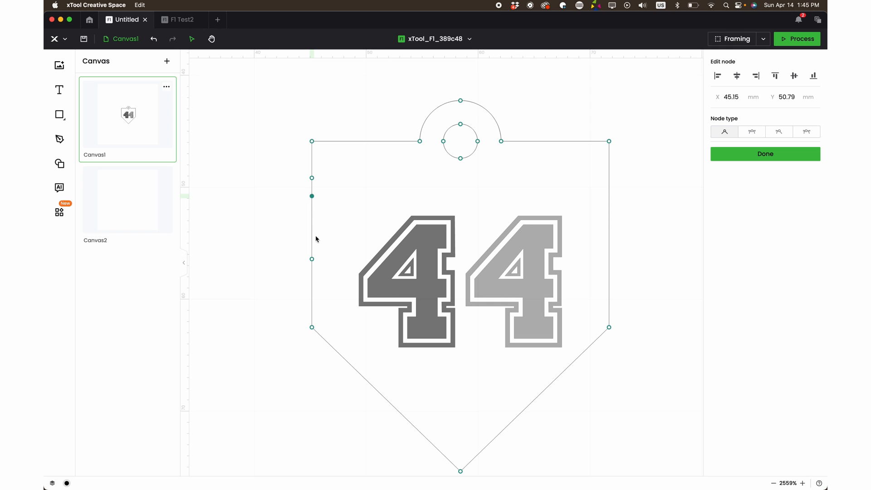
drag(311, 196, 311, 240)
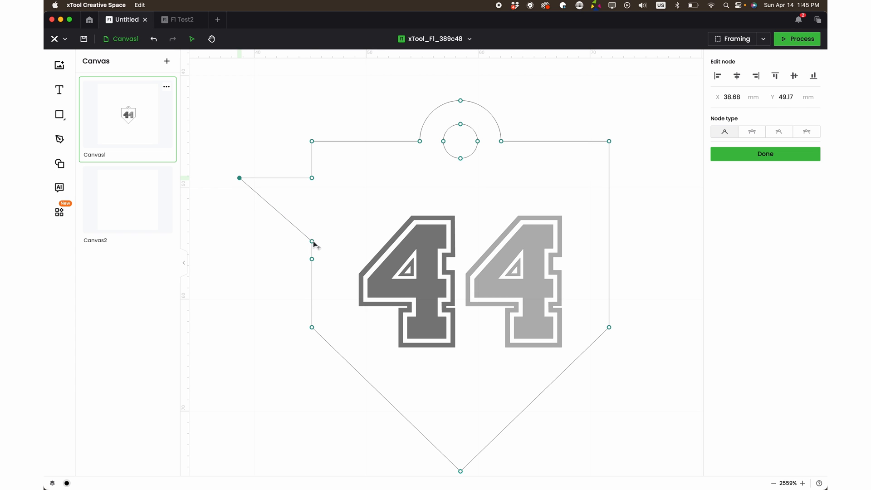
drag(312, 241, 239, 258)
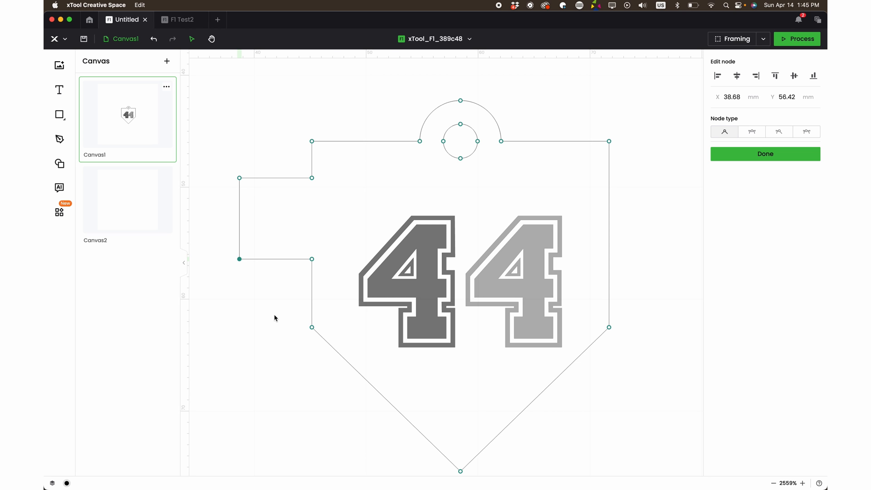
mouse_move(224, 226)
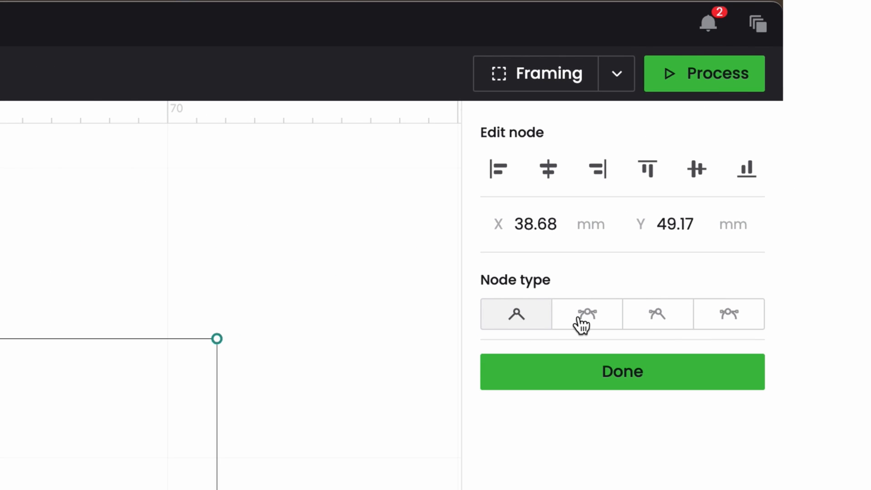
mouse_move(586, 314)
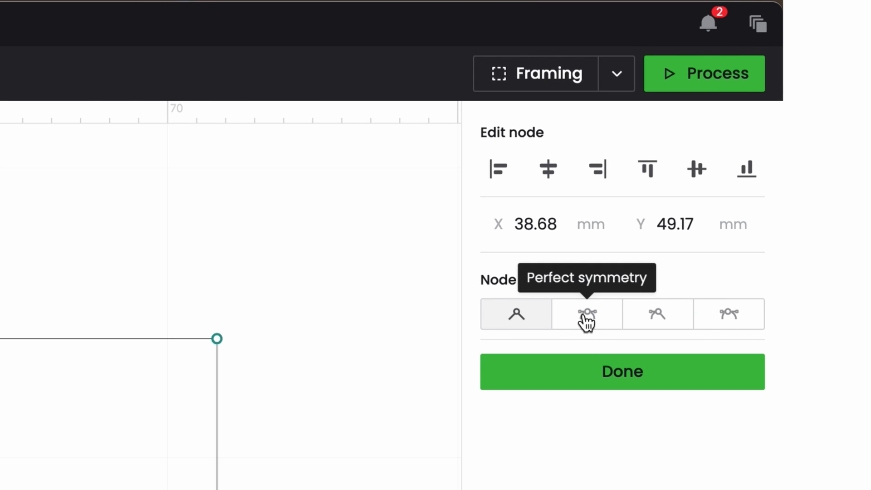
mouse_move(658, 315)
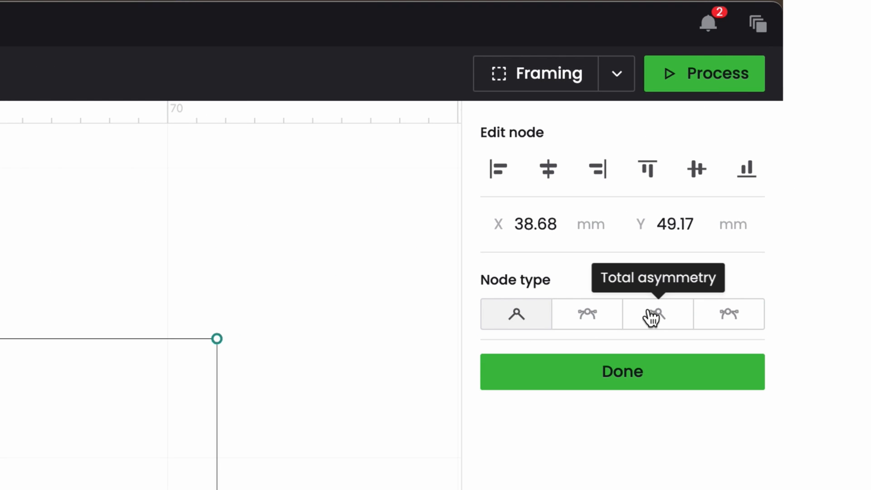
mouse_move(736, 320)
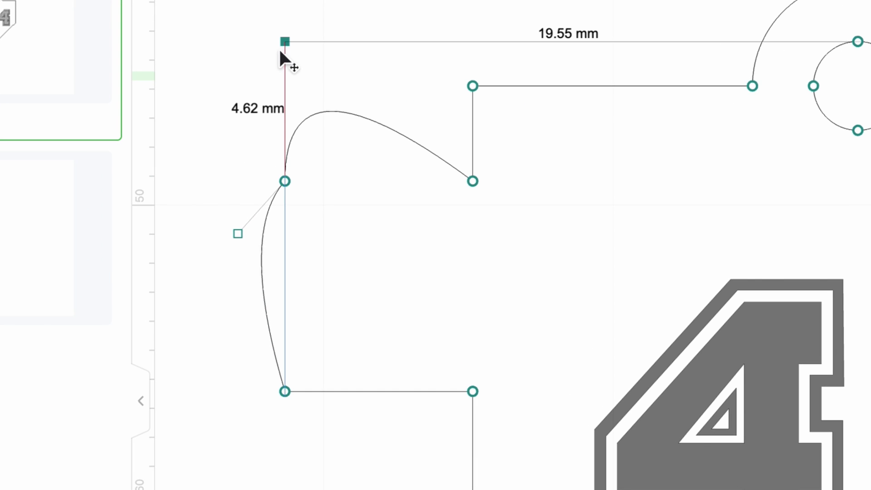
Bend the tab's edges into curves, then undo until the left edge is straight again
drag(284, 41, 285, 279)
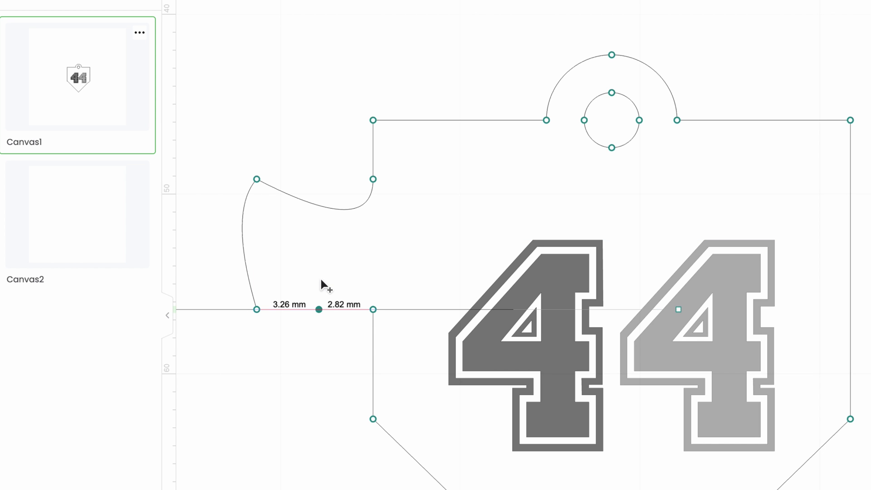
drag(318, 310, 256, 418)
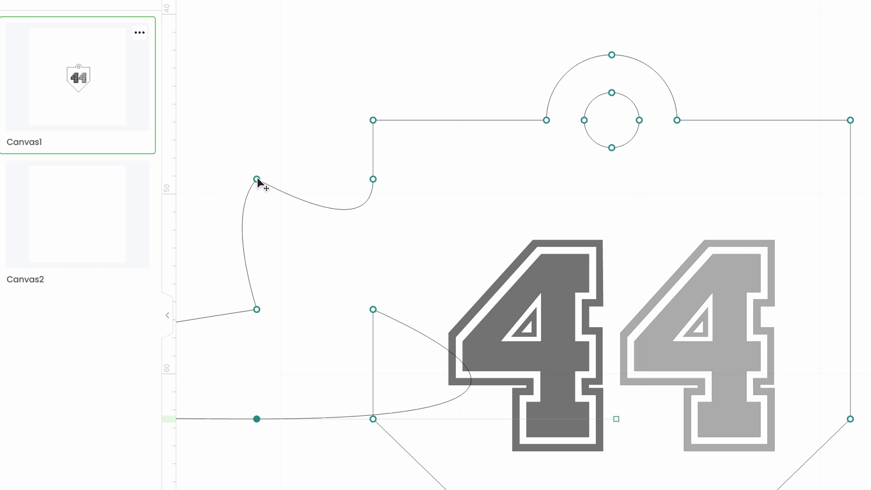
click(257, 179)
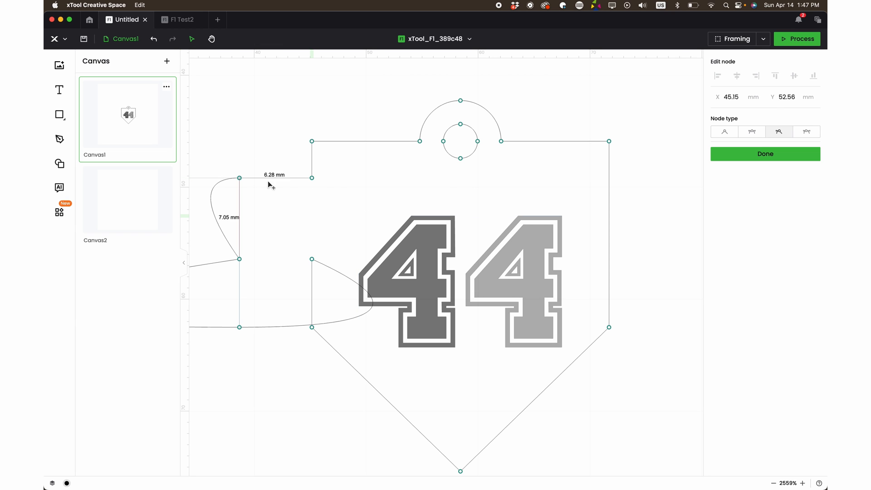
drag(239, 178, 238, 141)
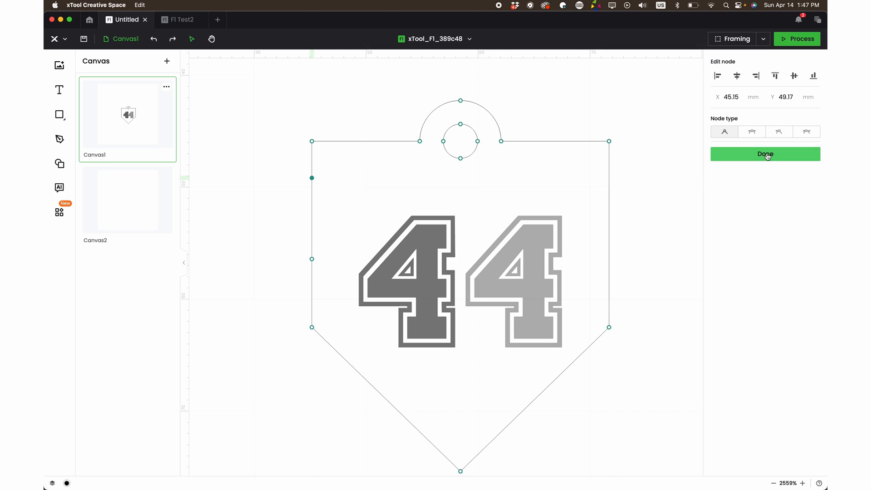
Finish node editing with Done so the shield tag shows as a normal object
click(765, 155)
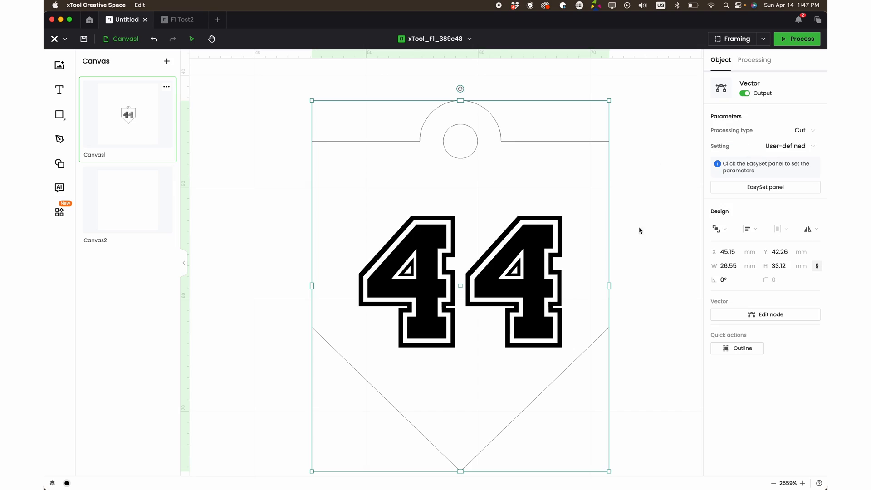
click(754, 60)
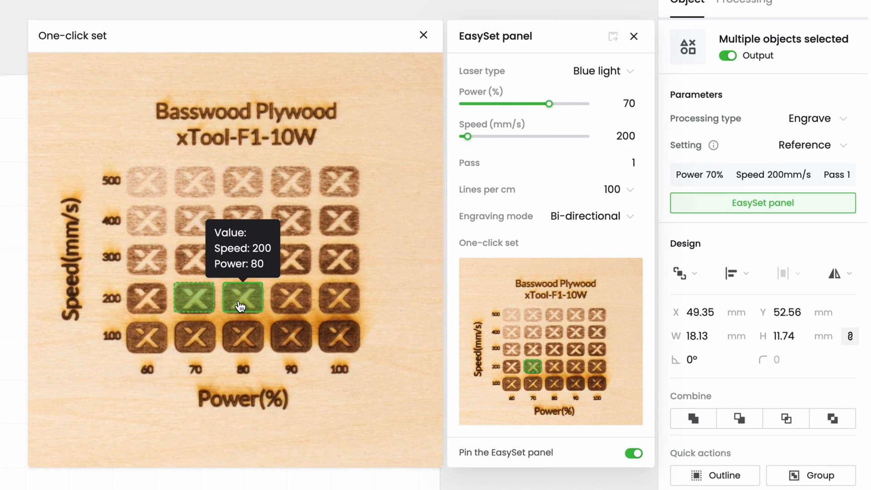
Apply the 80% power, 200 mm/s test cell, then list the materials under Processing
click(291, 298)
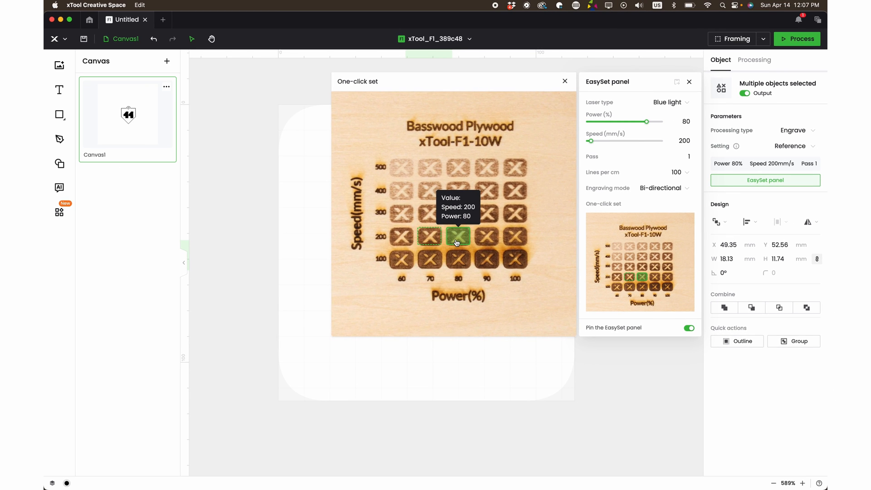
click(566, 81)
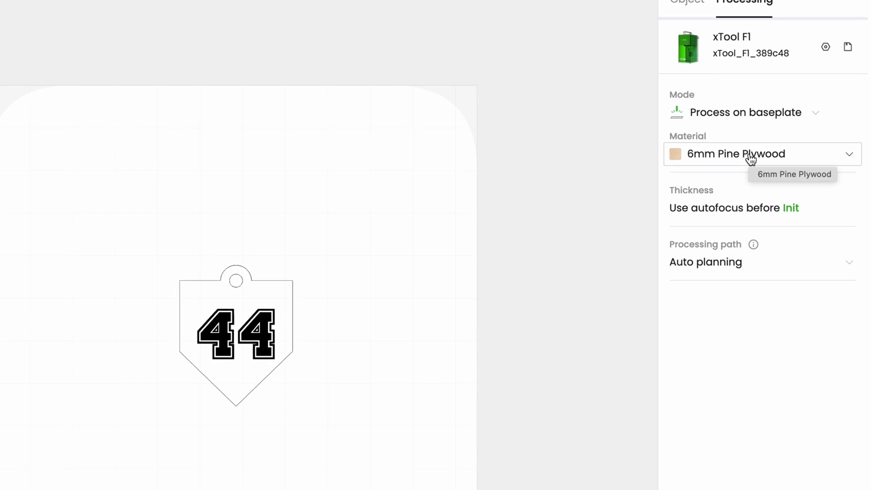
click(762, 154)
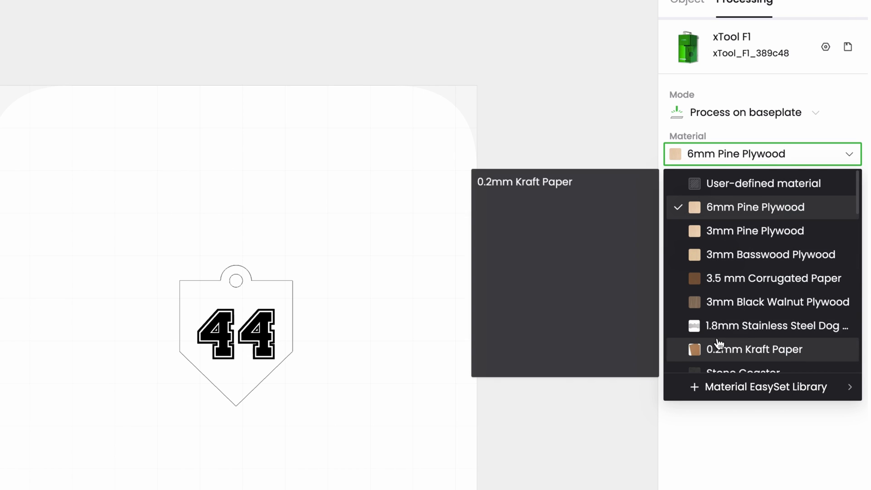
scroll(down, 3)
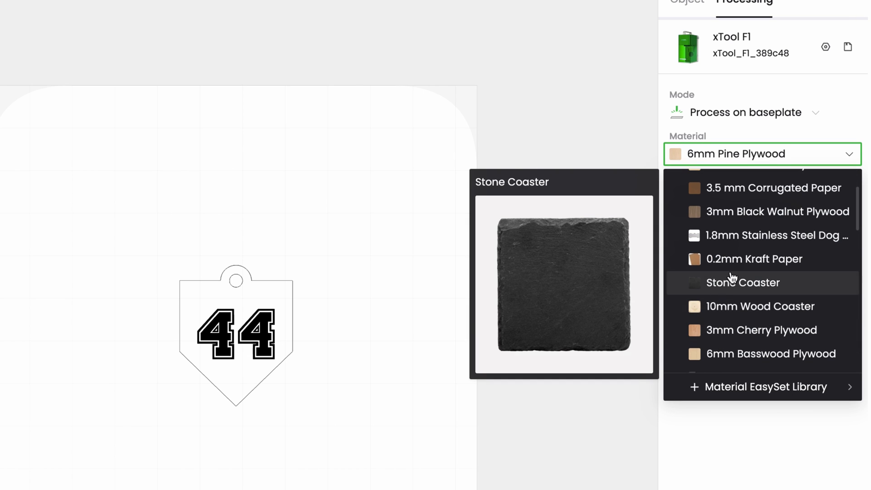
mouse_move(731, 288)
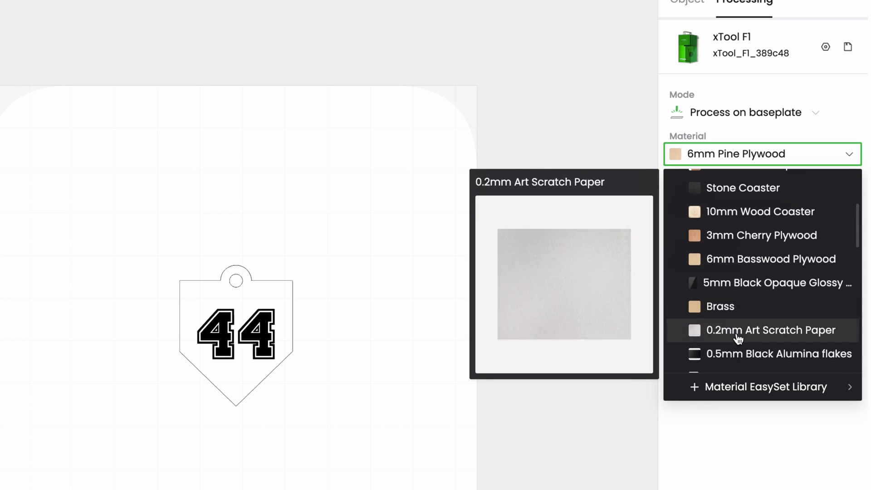
mouse_move(767, 395)
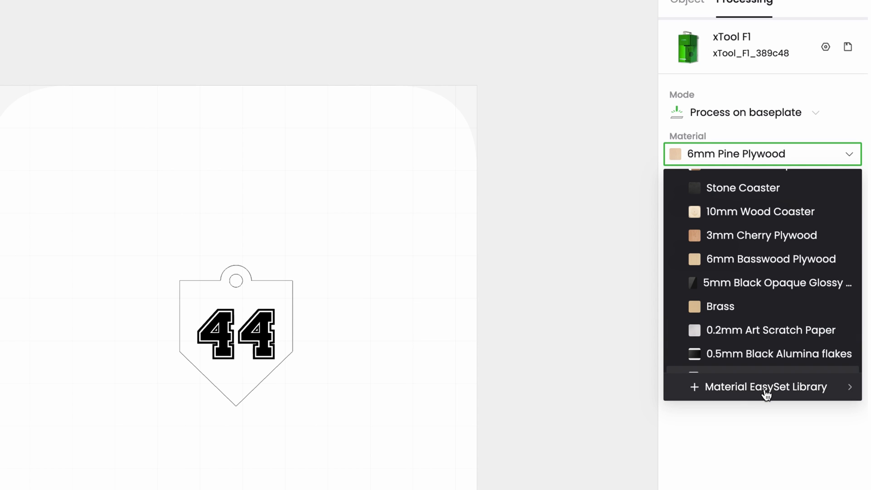
Open the Material EasySet Library page and browse its material settings cards
click(766, 387)
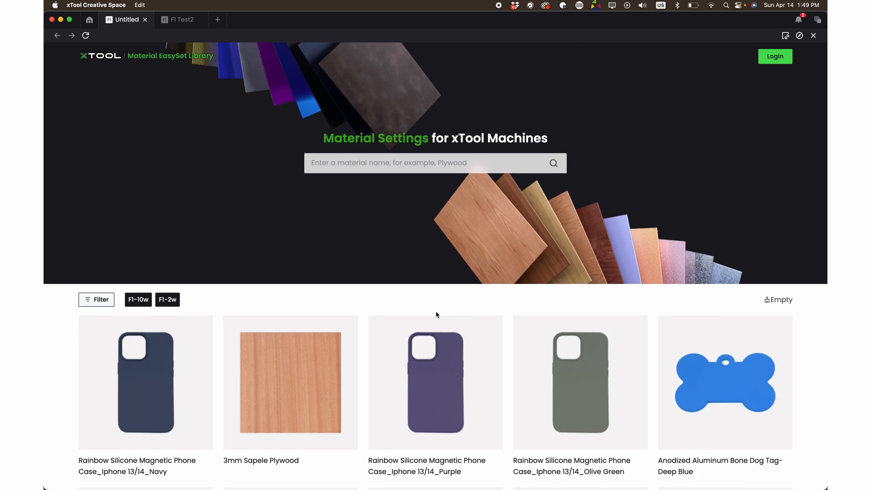
scroll(down, 3)
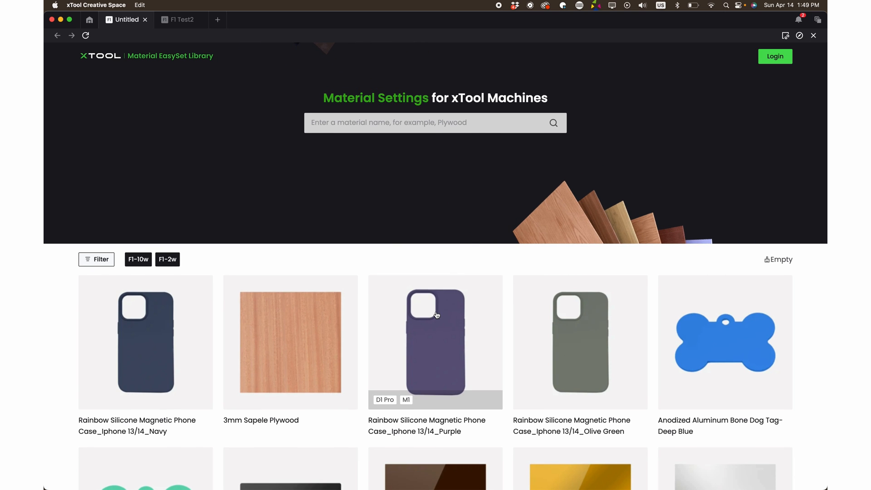
scroll(down, 3)
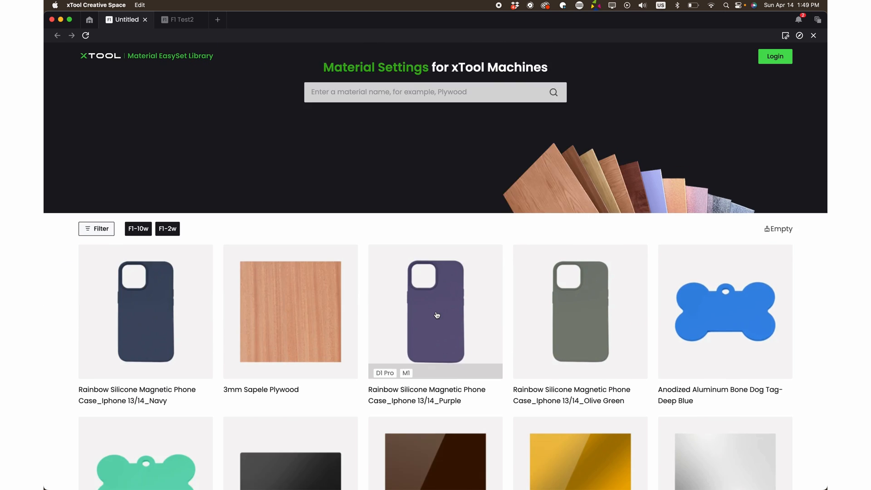
scroll(down, 3)
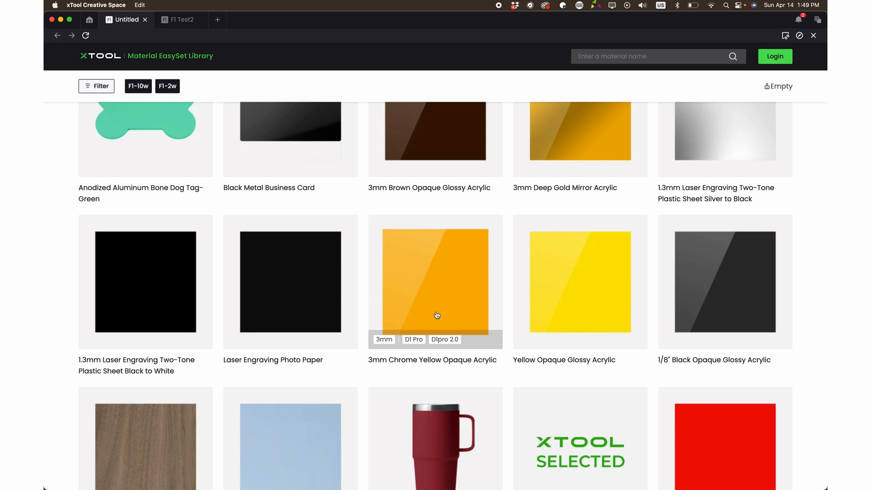
scroll(down, 3)
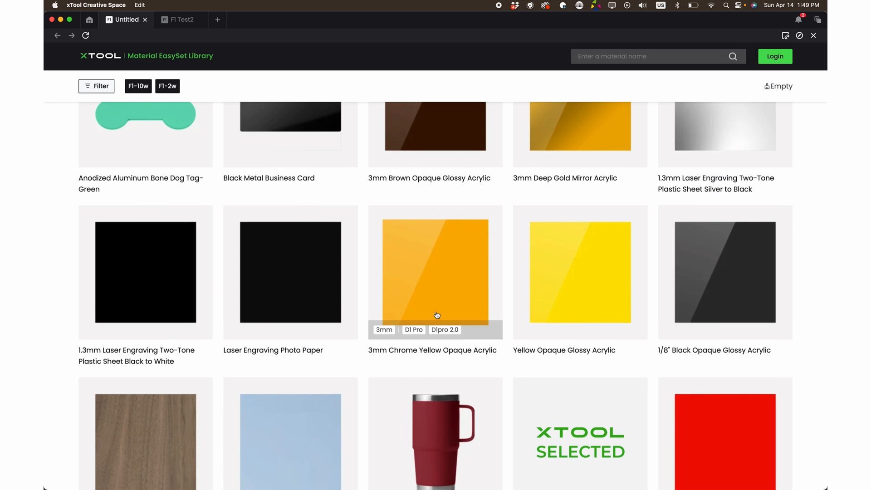
scroll(up, 3)
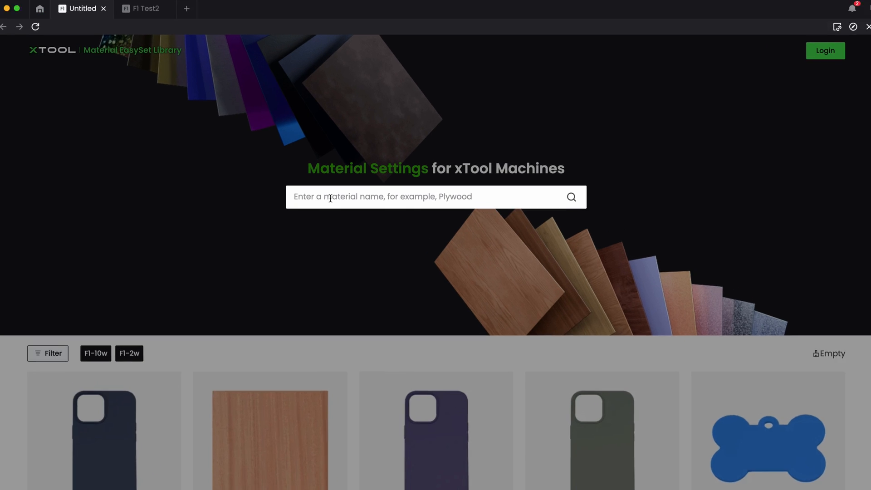
Replace the 'birch' search term with 'pine' to list the pine materials
text(birch)
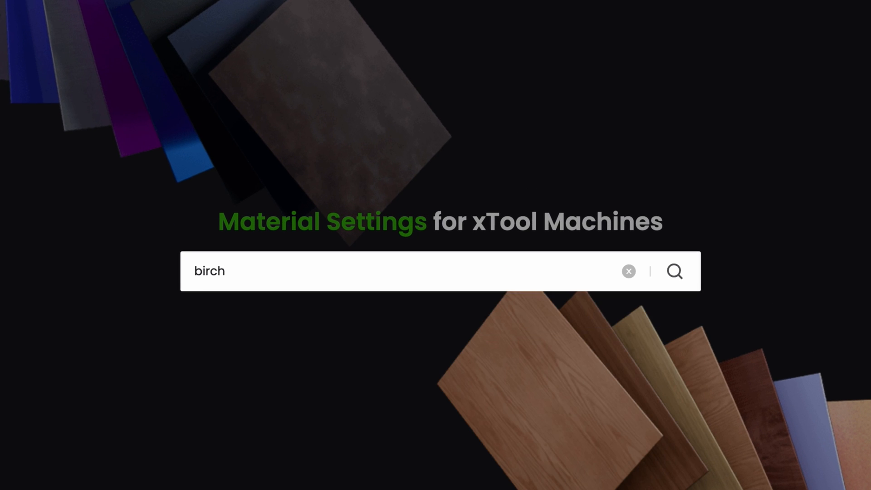
click(675, 271)
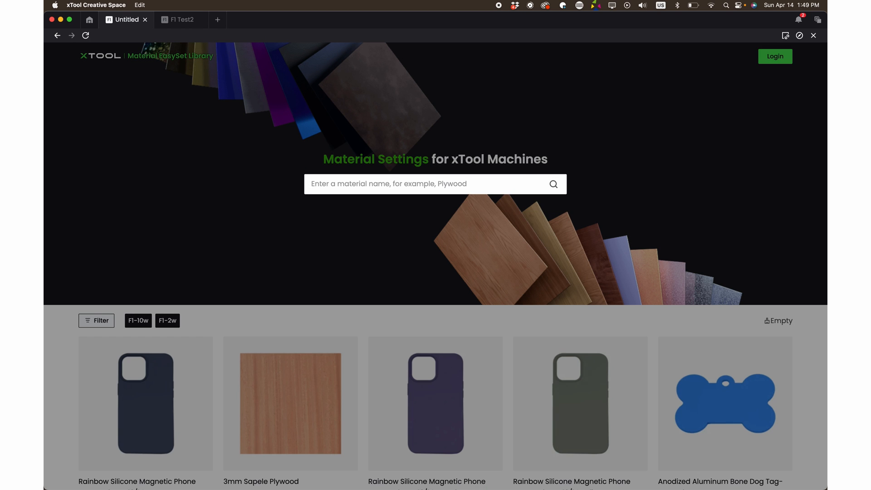
text(pine)
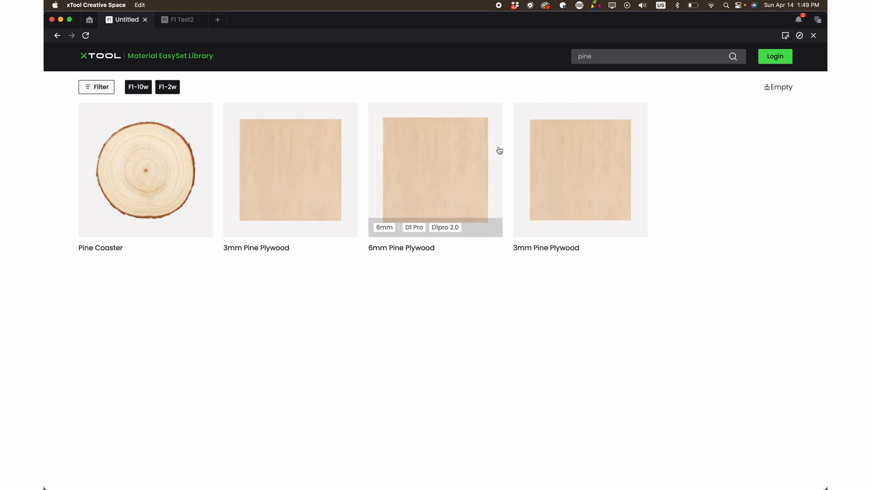
mouse_move(450, 176)
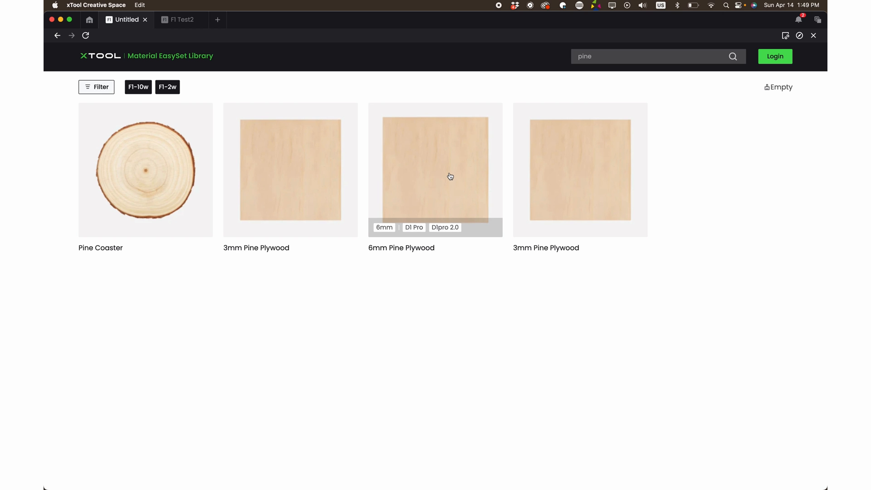
Open the 6mm Pine Plywood card and show its settings for the F1 machine
click(435, 170)
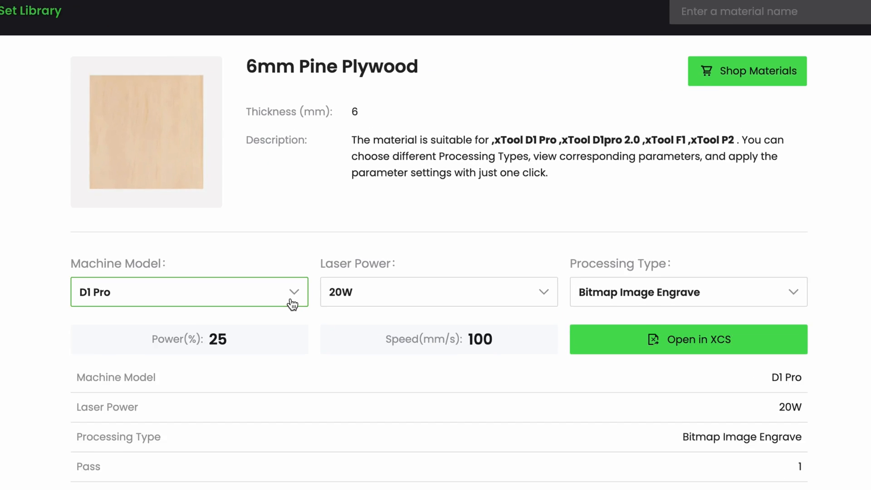
click(189, 292)
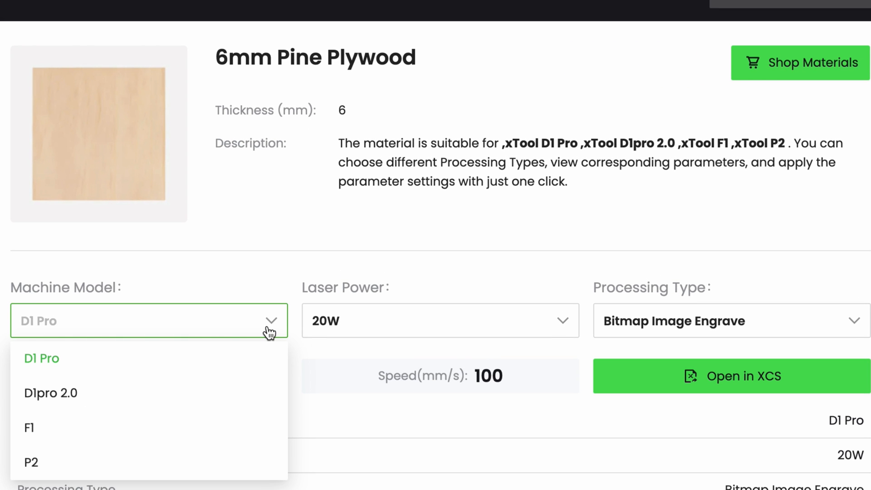
mouse_move(238, 362)
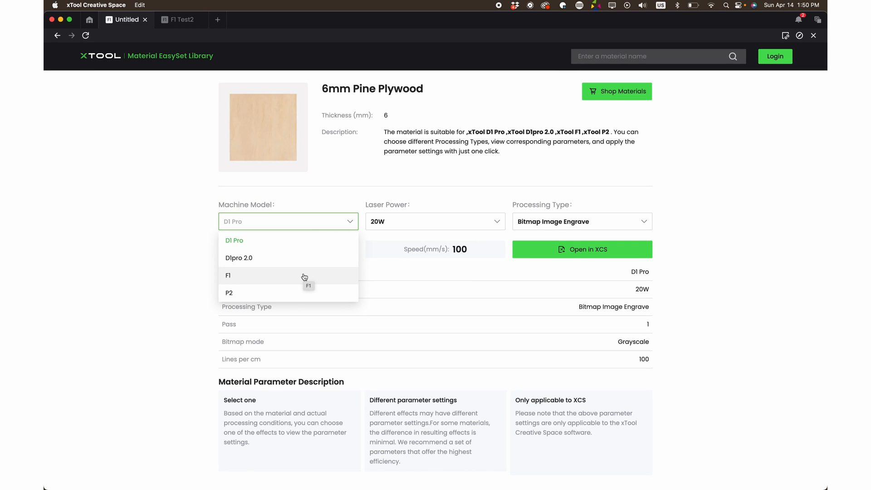
click(229, 275)
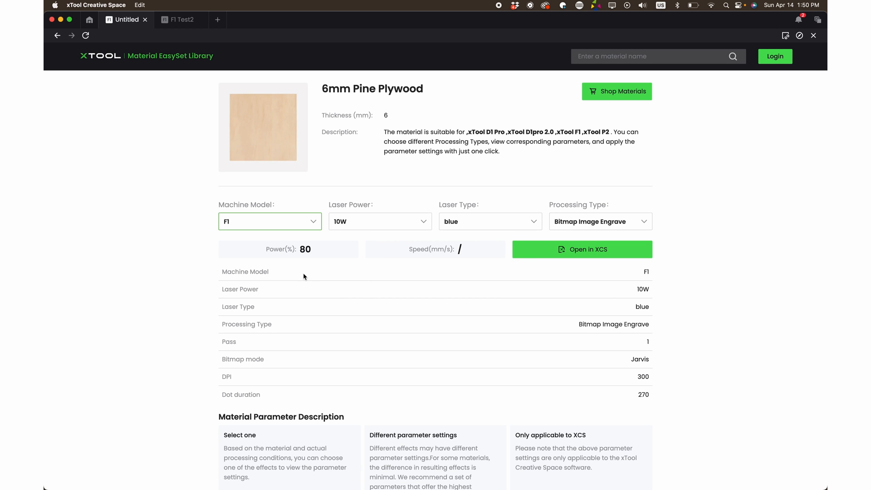
Switch the machine model to P2, showing 55W Cut at 100% power, 12 mm/s
click(269, 222)
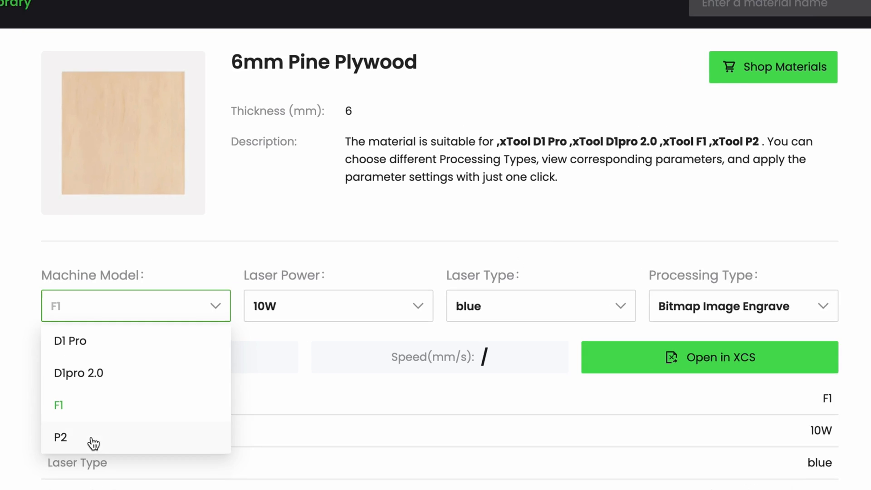
click(59, 437)
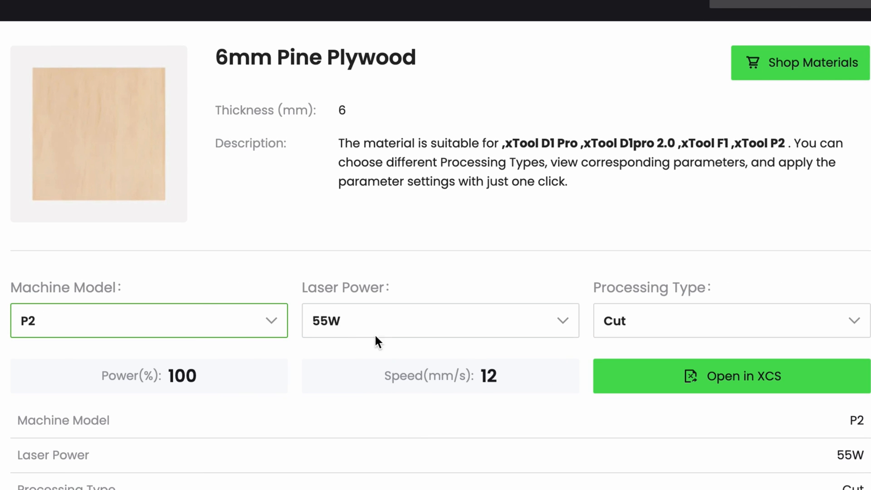
mouse_move(706, 326)
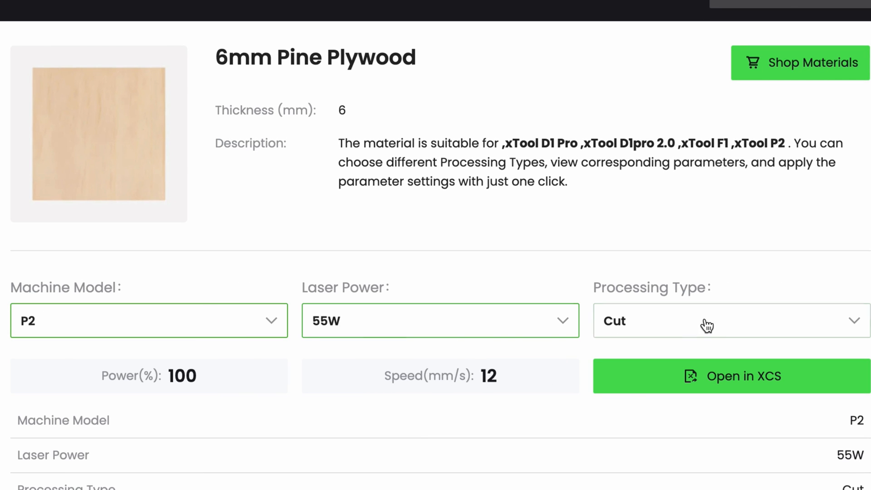
click(722, 321)
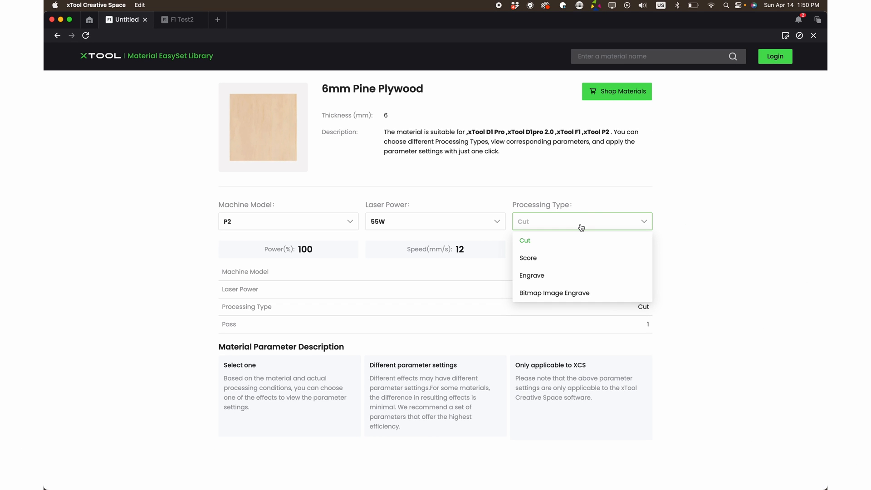
Keep Cut, return to the F1 machine and keep Bitmap Image Engrave at 80% power
click(525, 239)
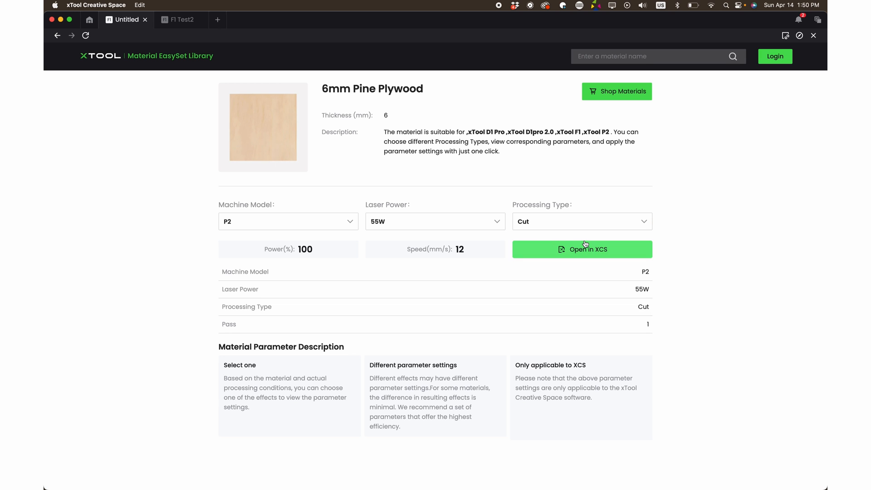
click(288, 222)
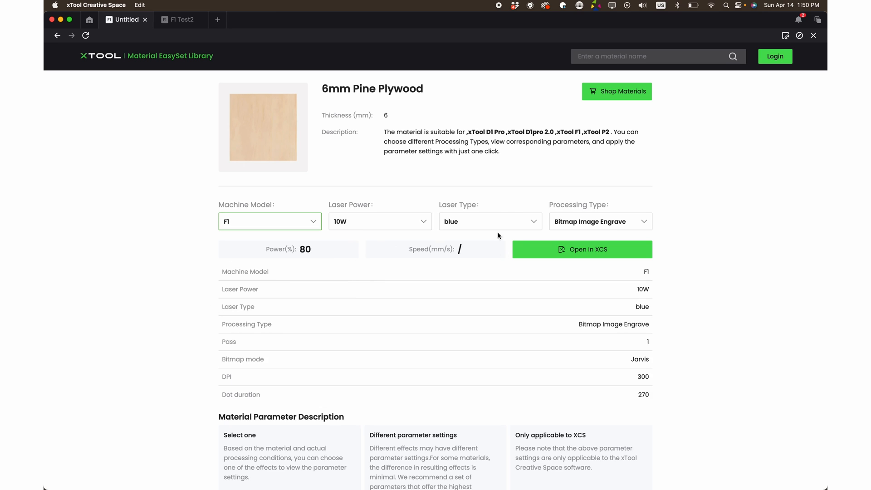
click(489, 221)
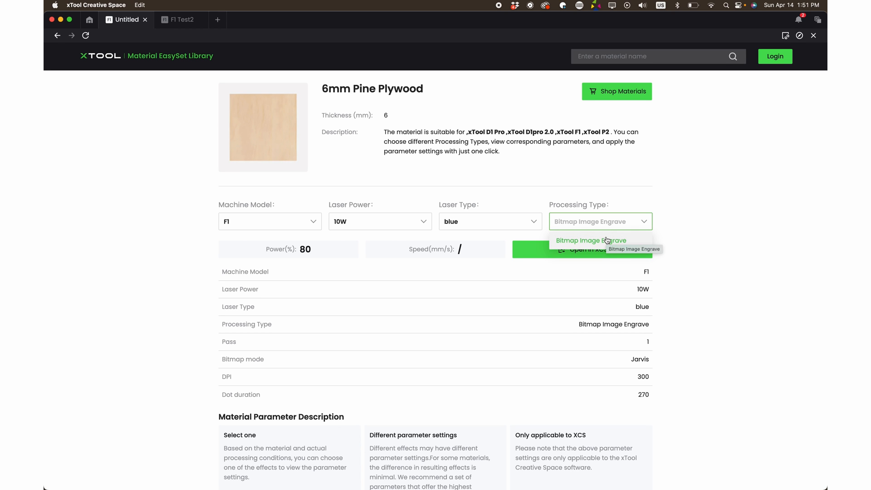
click(591, 239)
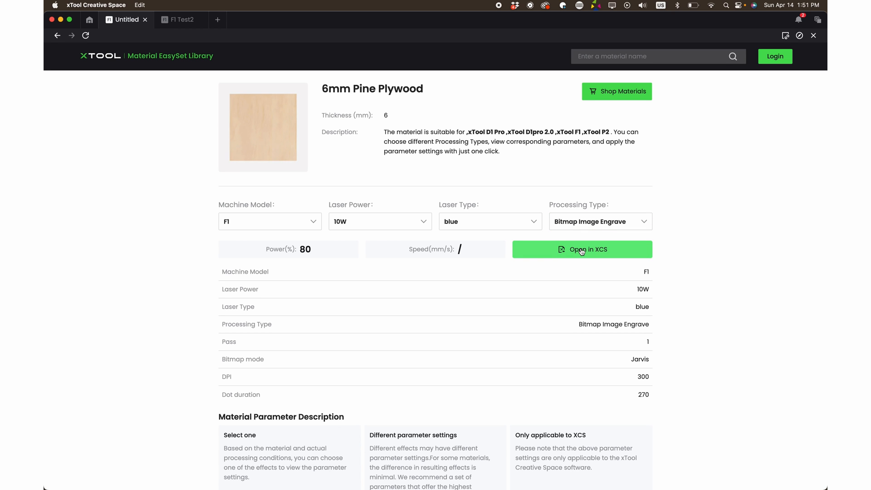
Send the F1 pine settings to XCS and select the 44 numbers on the tag
click(582, 249)
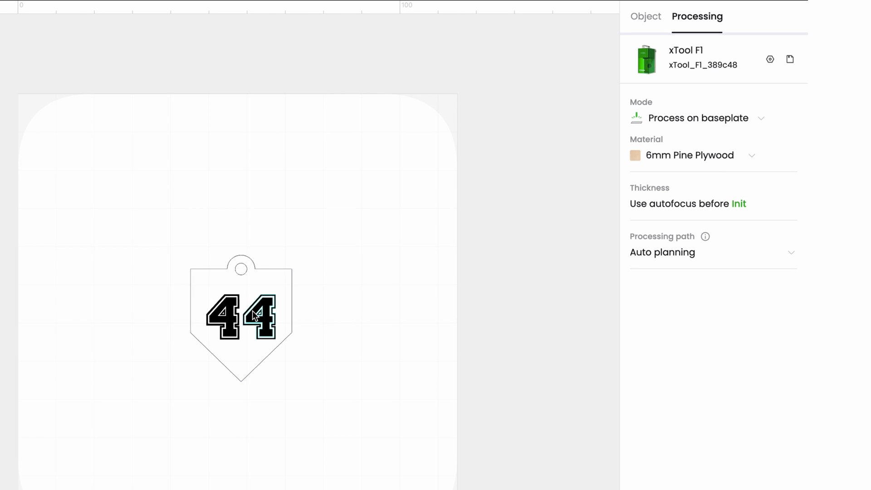
click(216, 314)
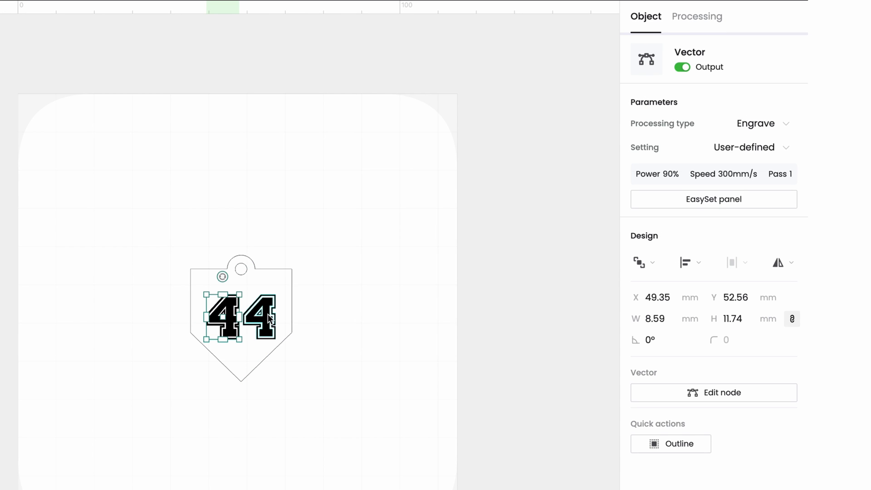
mouse_move(264, 335)
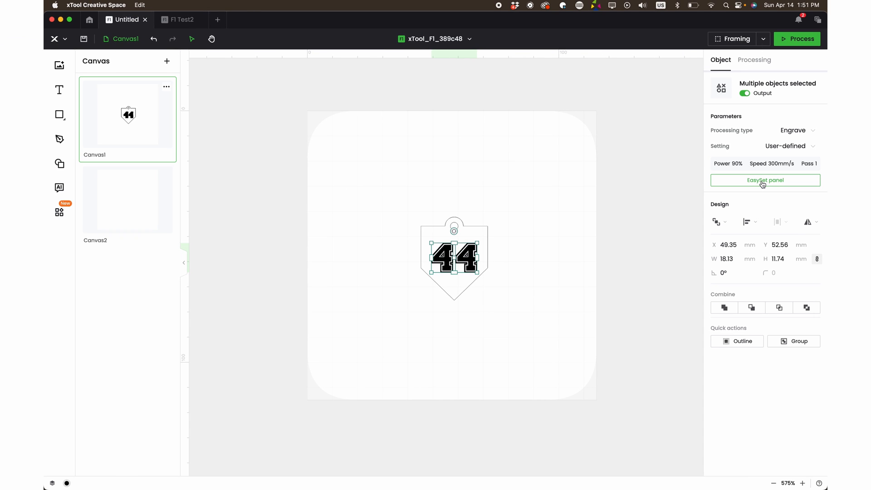
Apply the speed 300, power 90 cell from the EasySet test grid to the numbers
click(765, 179)
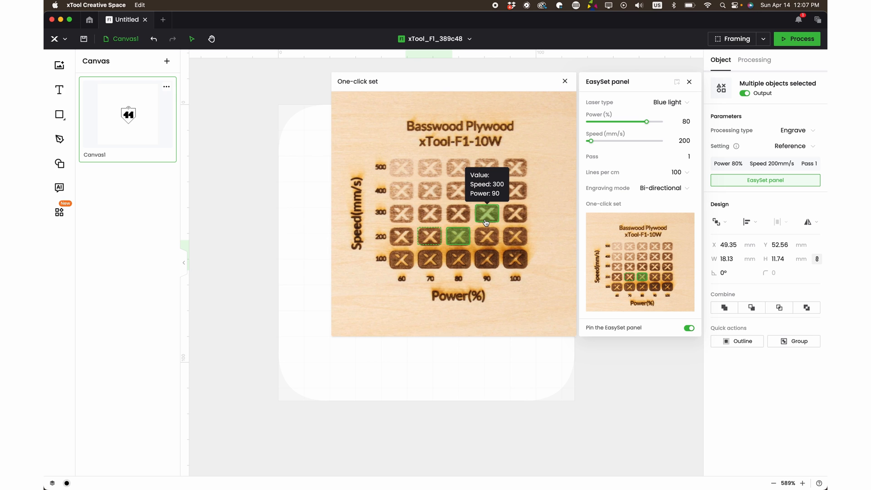
click(487, 213)
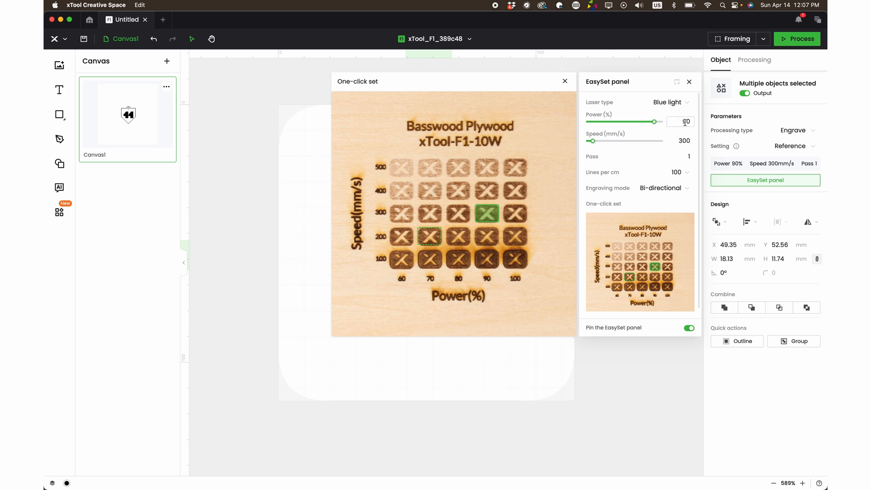